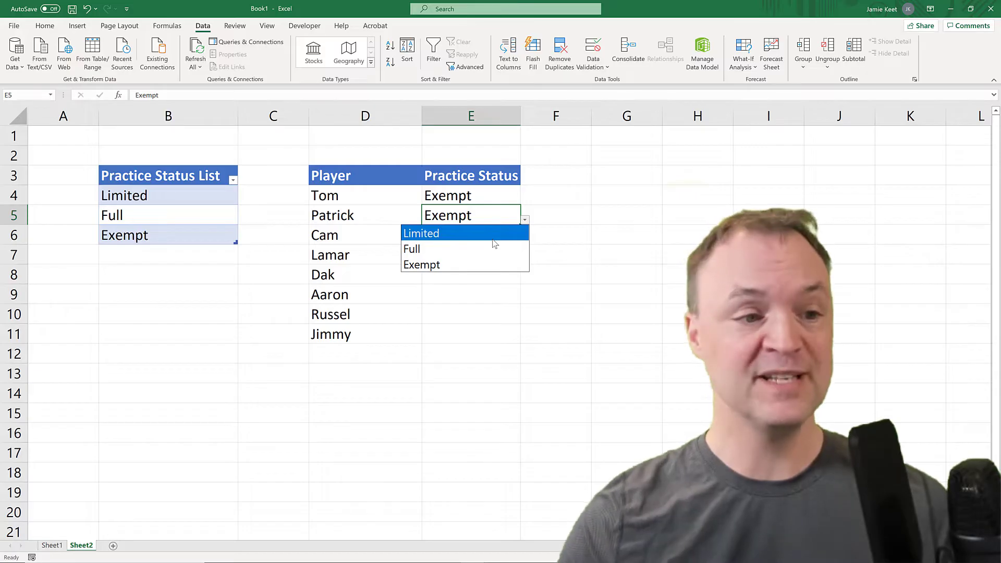
Choose Full from the E5 and E6 dropdowns for Patrick and Cam
left_click(412, 249)
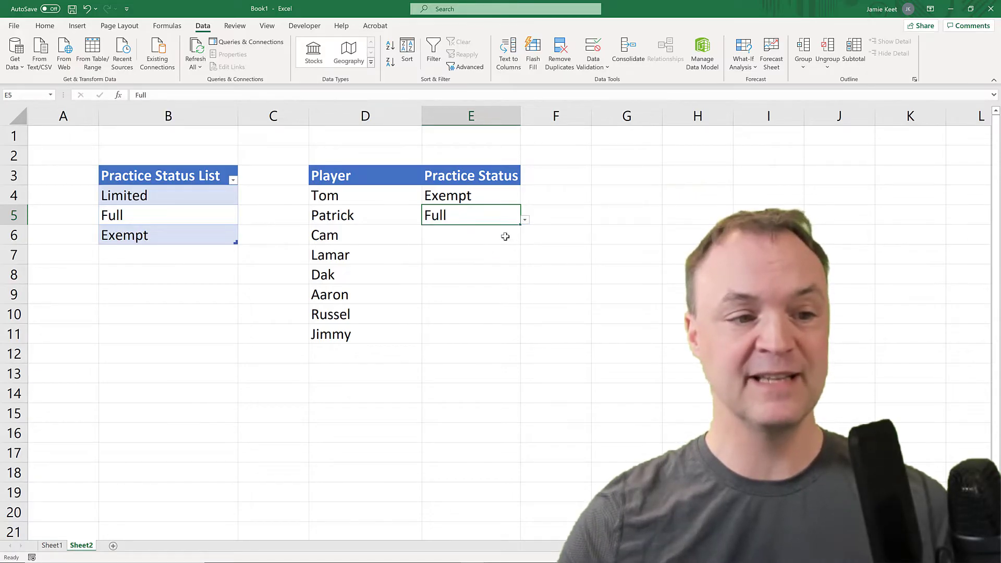
left_click(524, 240)
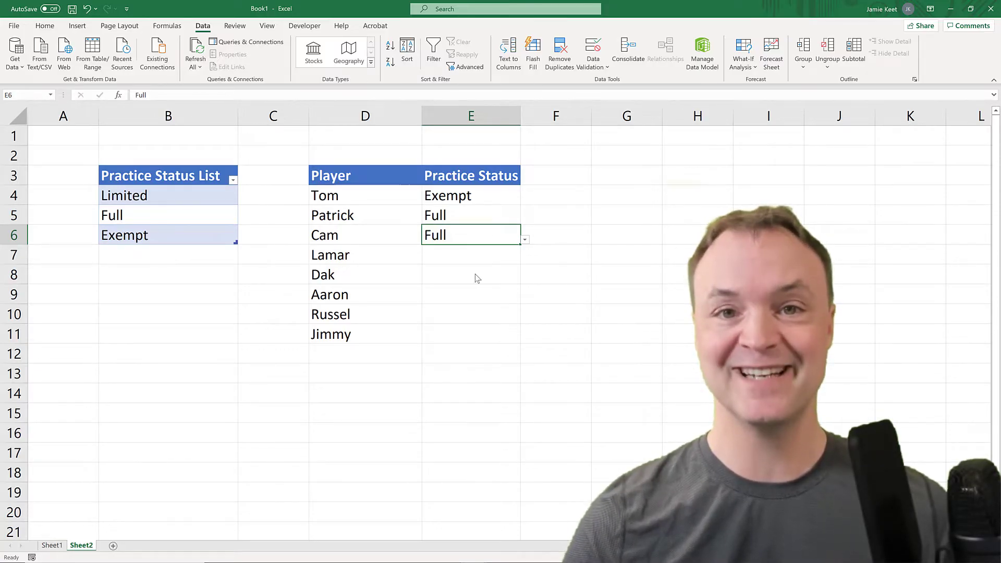
left_click(52, 544)
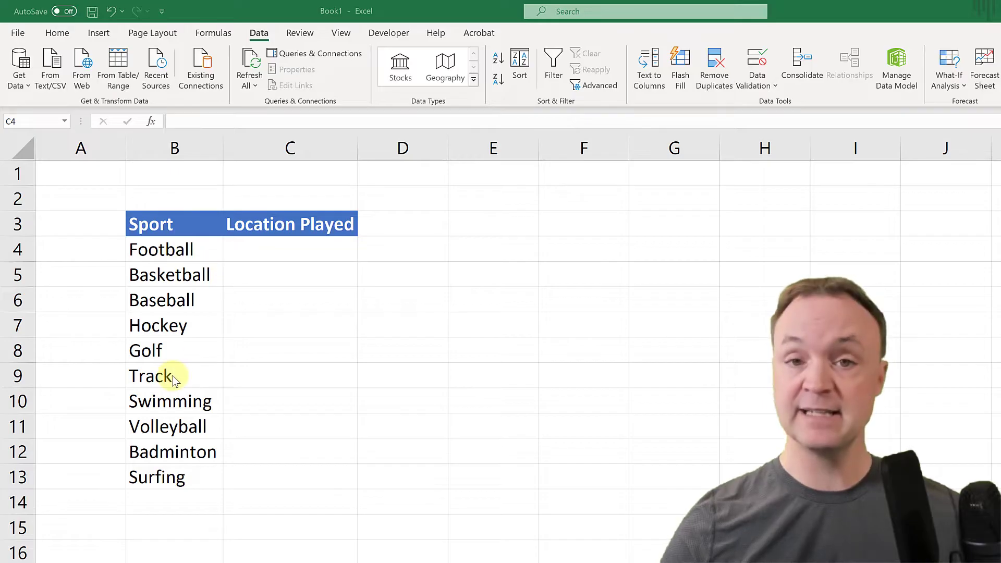
mouse_move(306, 375)
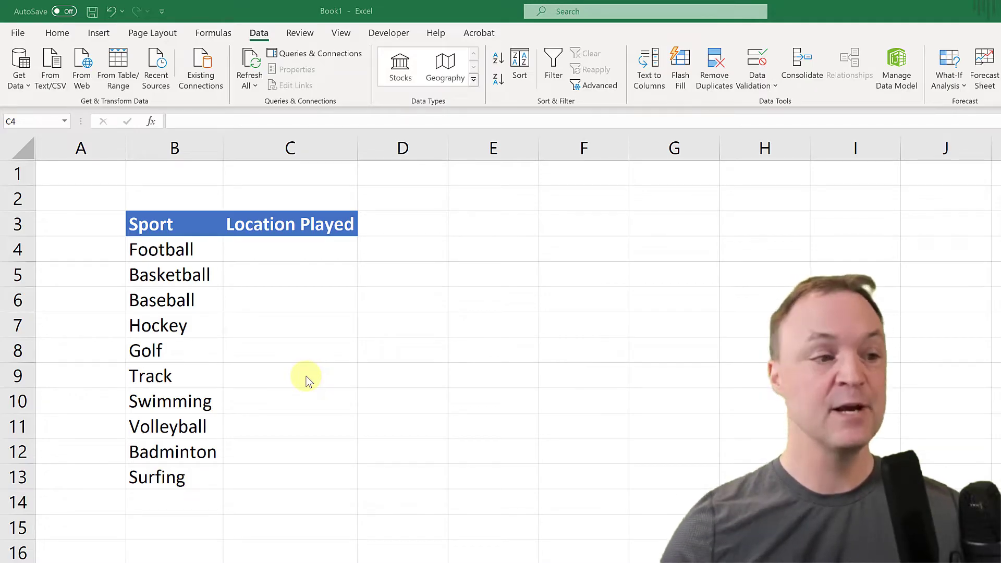
mouse_move(288, 259)
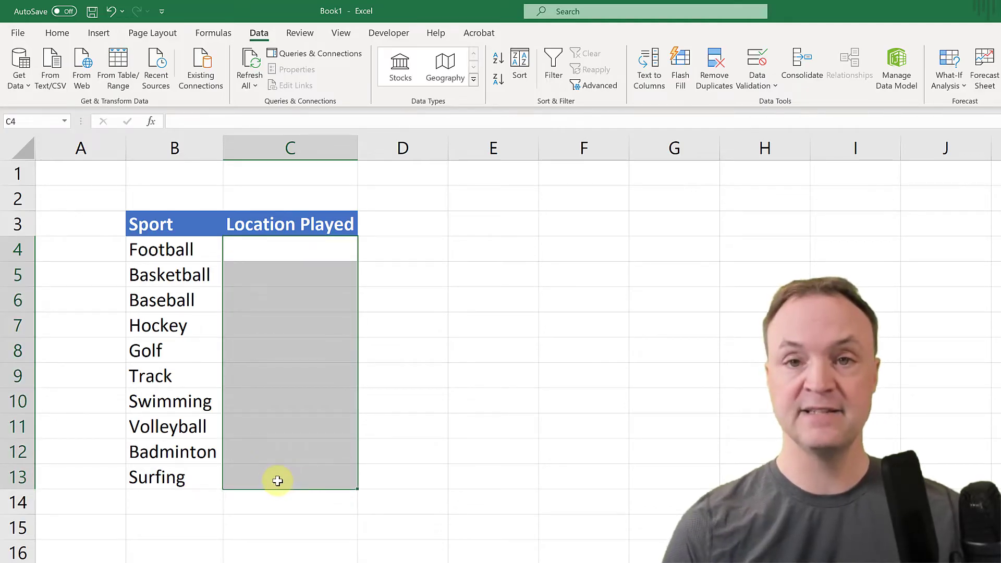
mouse_move(463, 256)
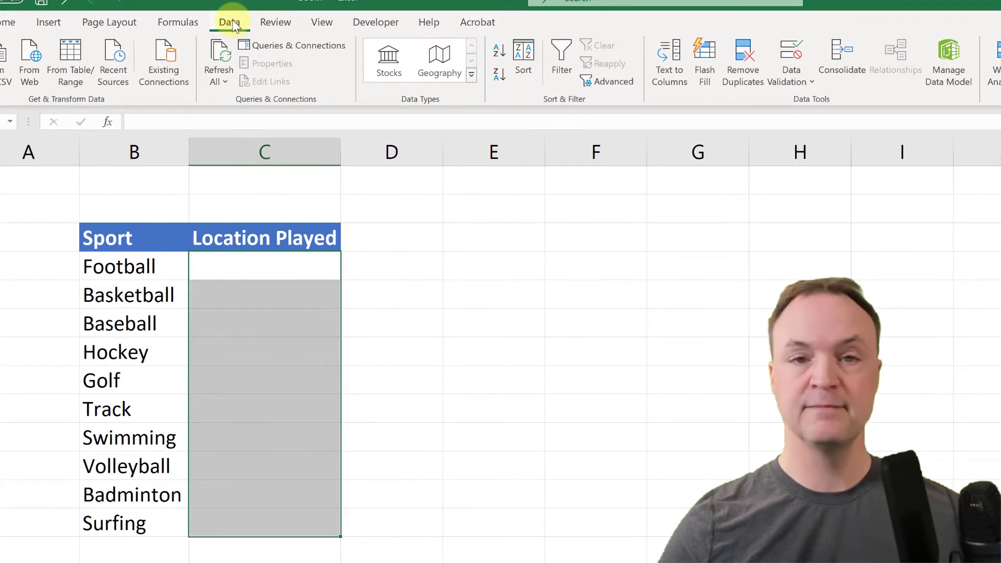
mouse_move(109, 22)
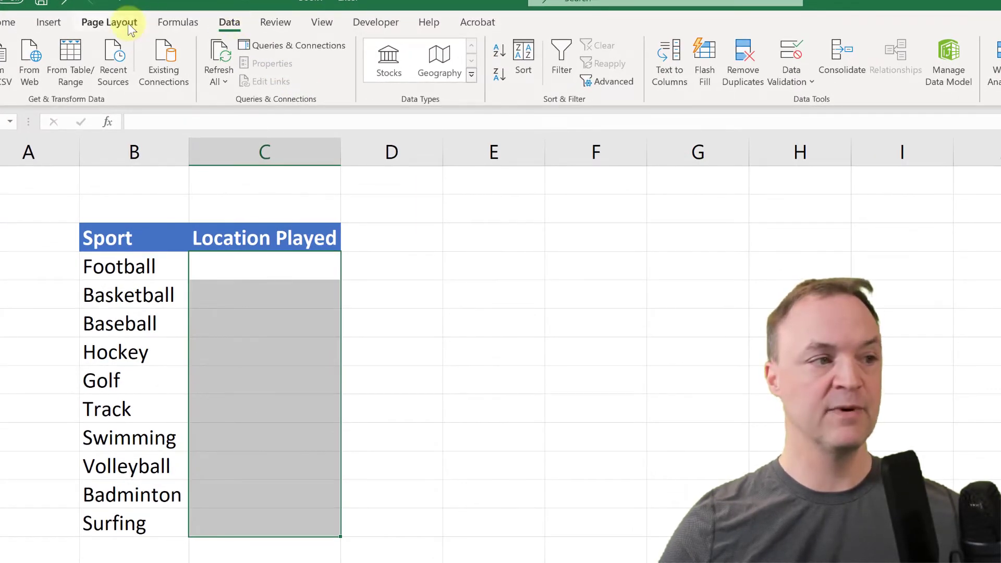
mouse_move(274, 22)
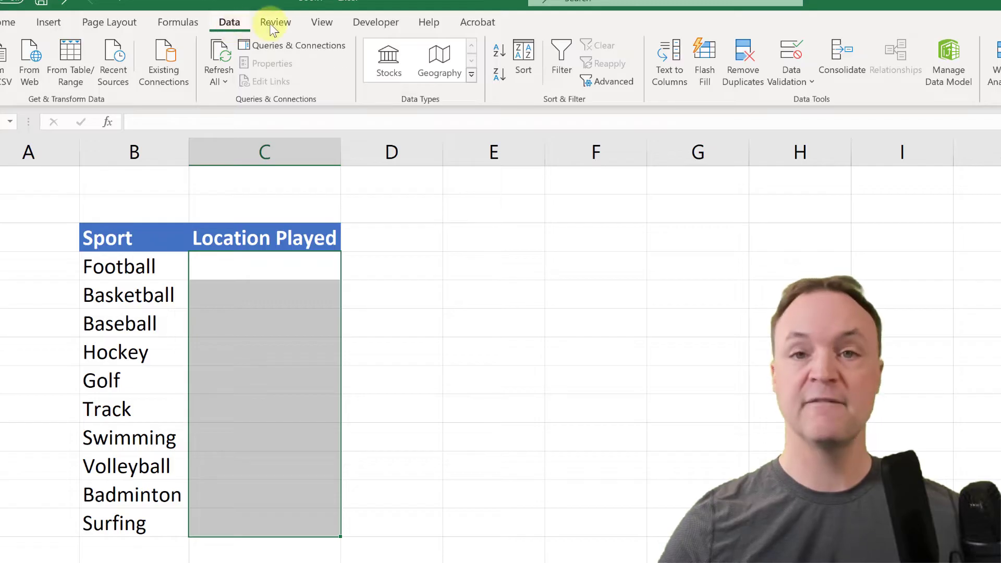
mouse_move(743, 61)
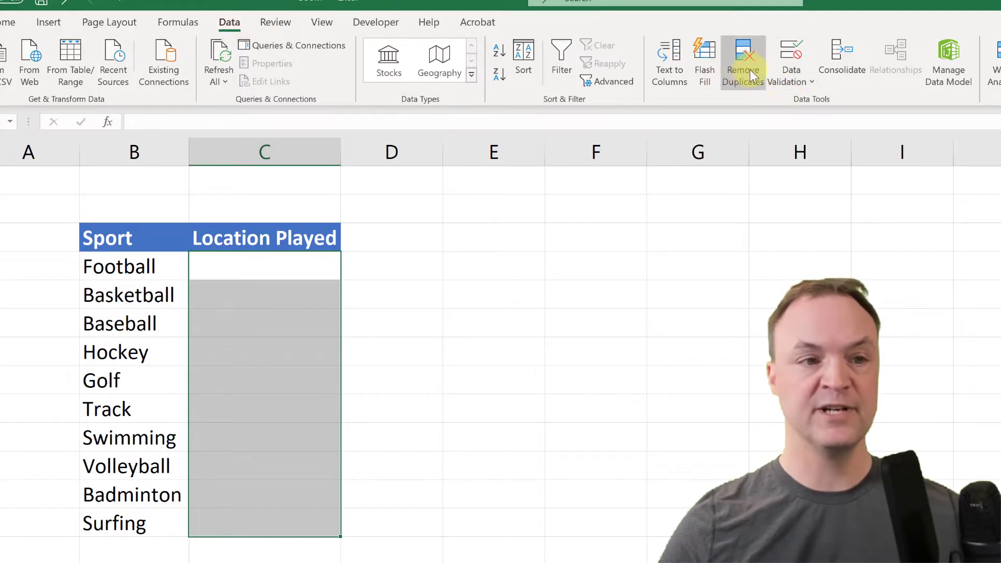
mouse_move(790, 61)
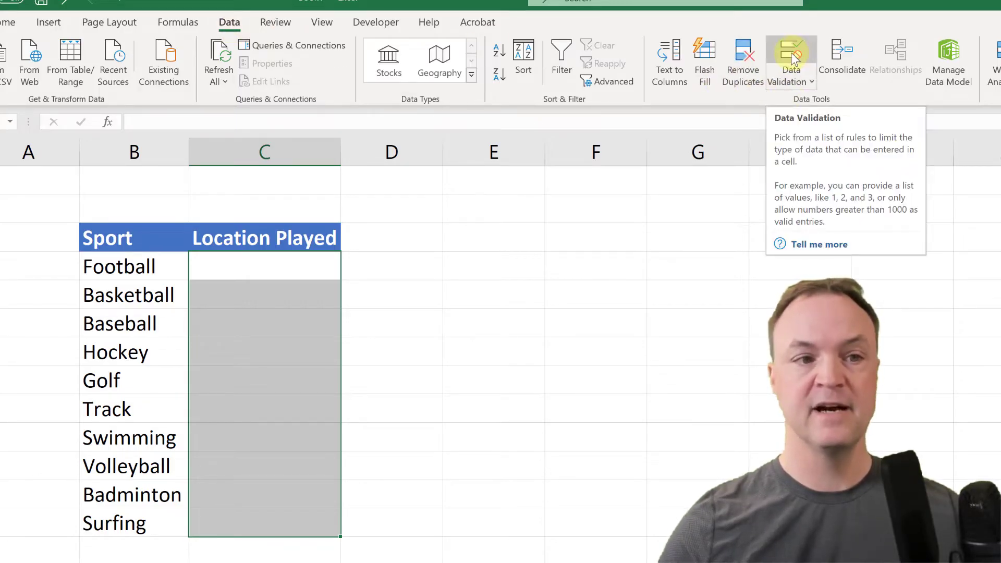
Set Data Validation to allow a List with source Indoor,Outdoor,Both
left_click(789, 60)
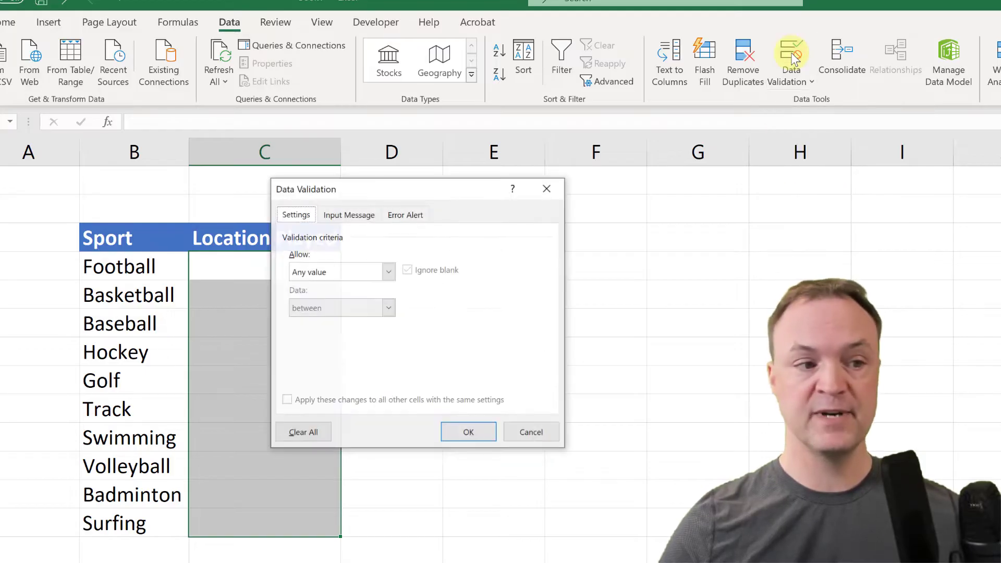
mouse_move(359, 286)
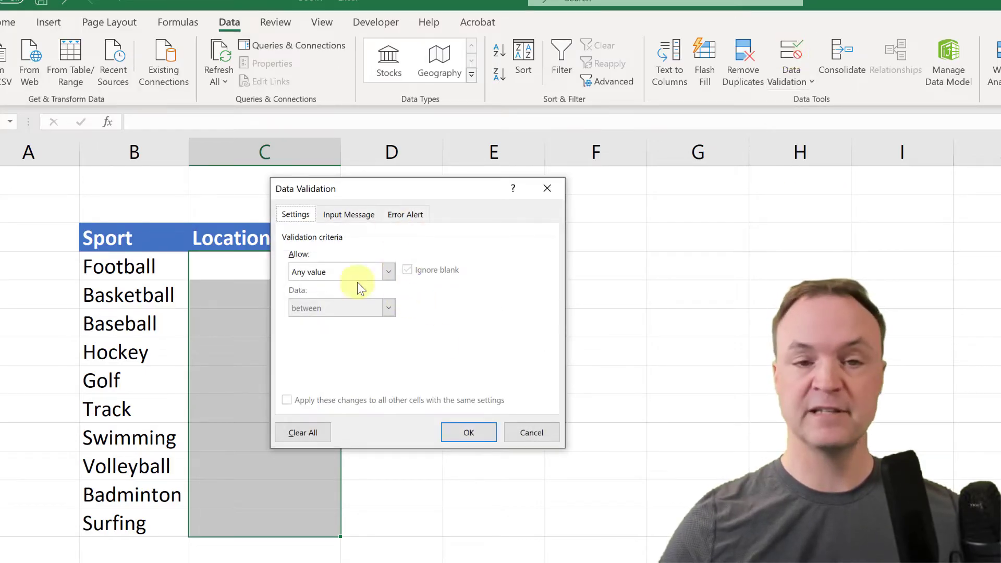
mouse_move(477, 347)
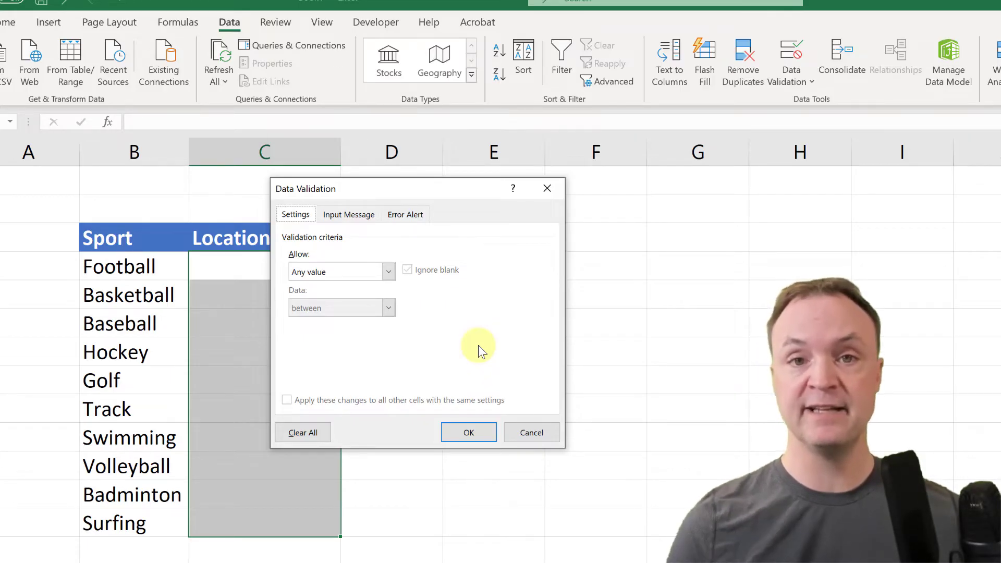
mouse_move(417, 345)
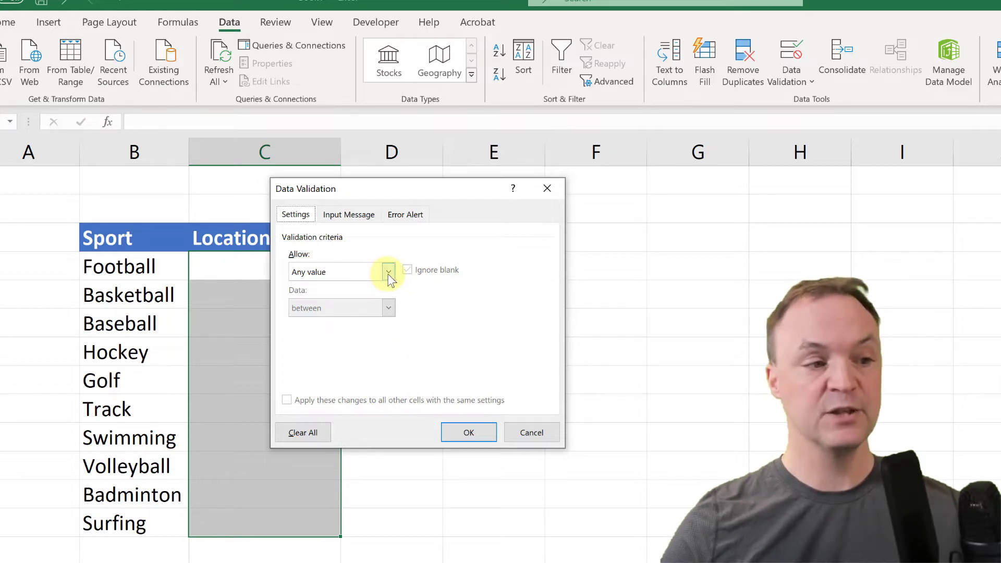
left_click(387, 271)
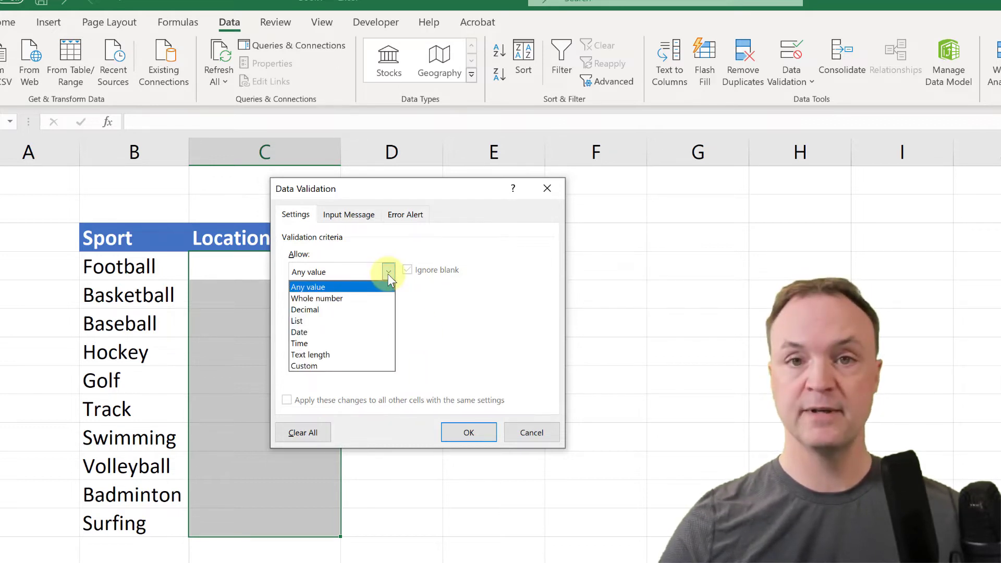
mouse_move(342, 320)
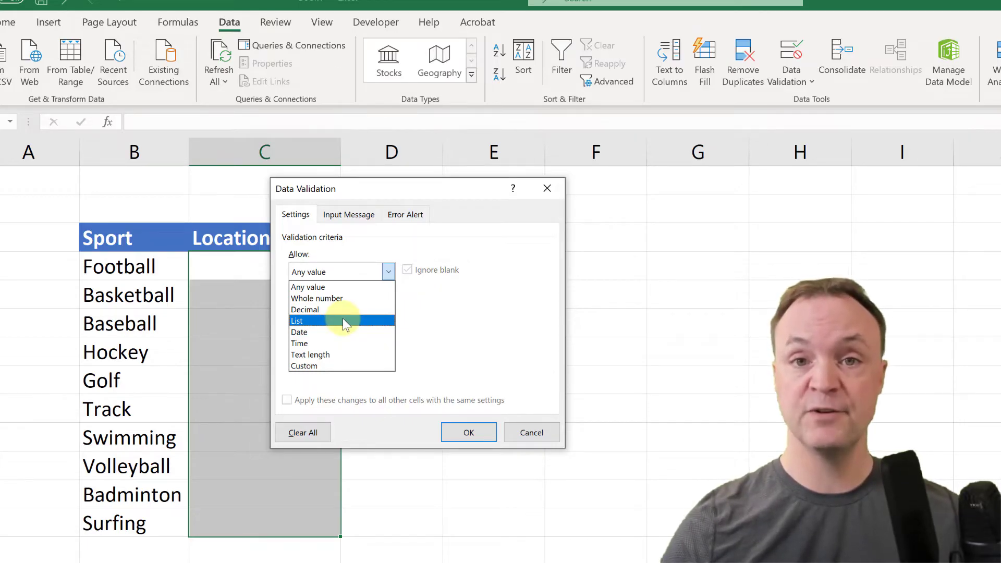
mouse_move(319, 322)
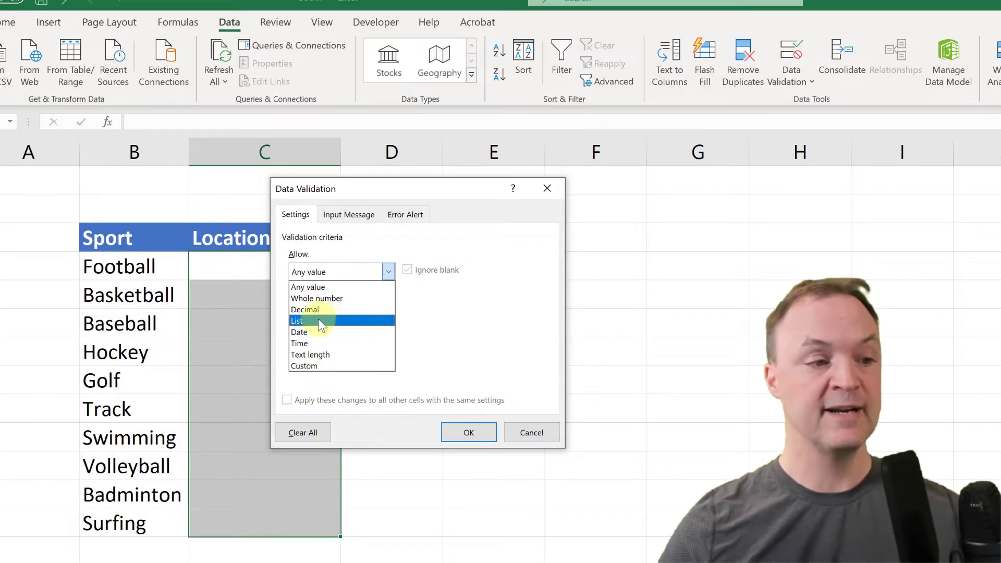
left_click(297, 321)
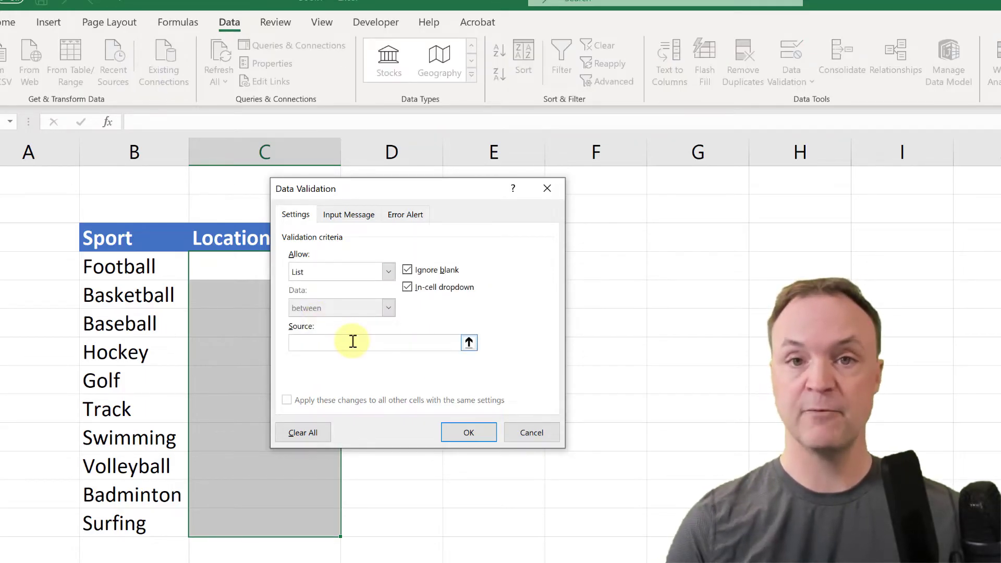
type("Indoor,")
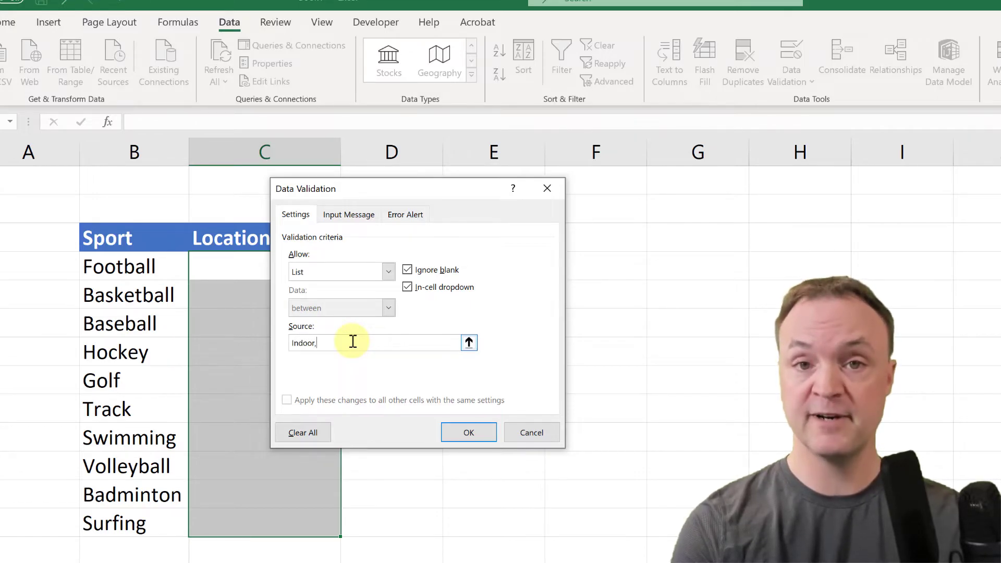
type("Outd")
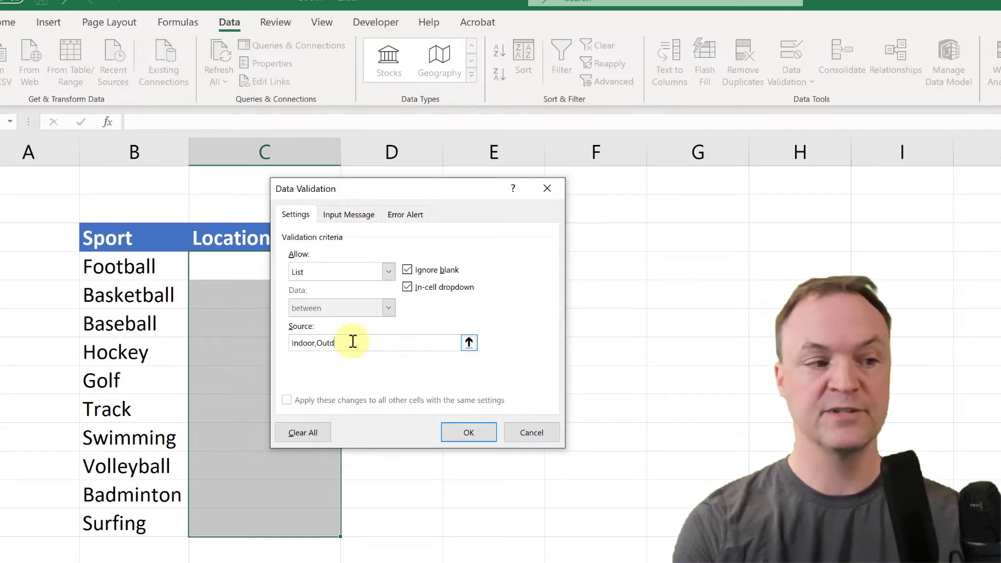
type("oor,")
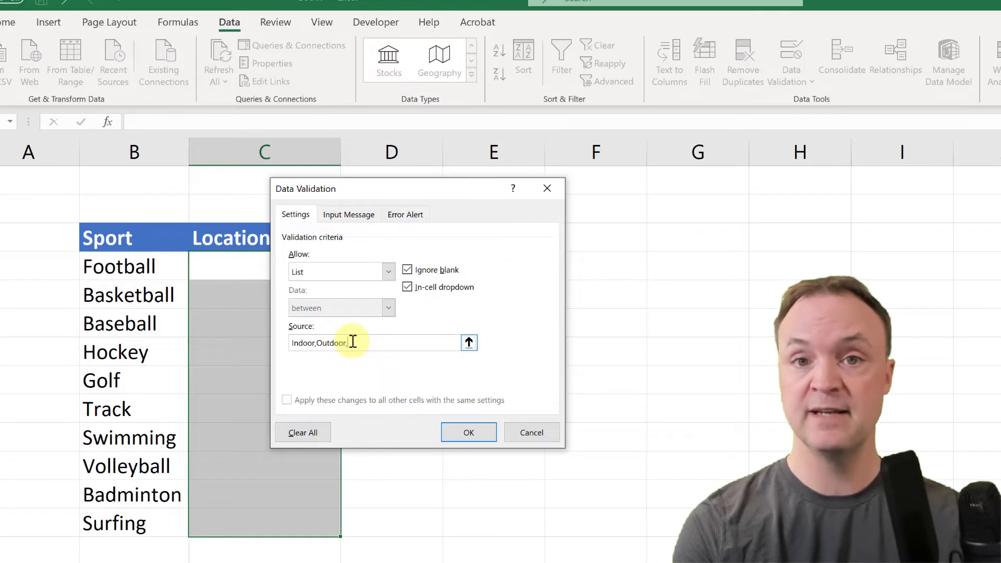
type("Both")
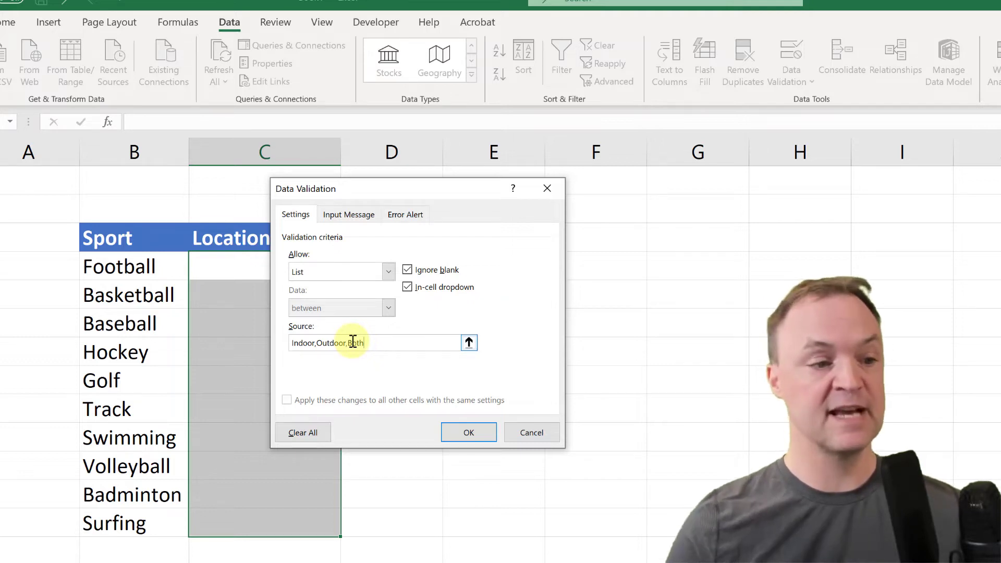
mouse_move(469, 432)
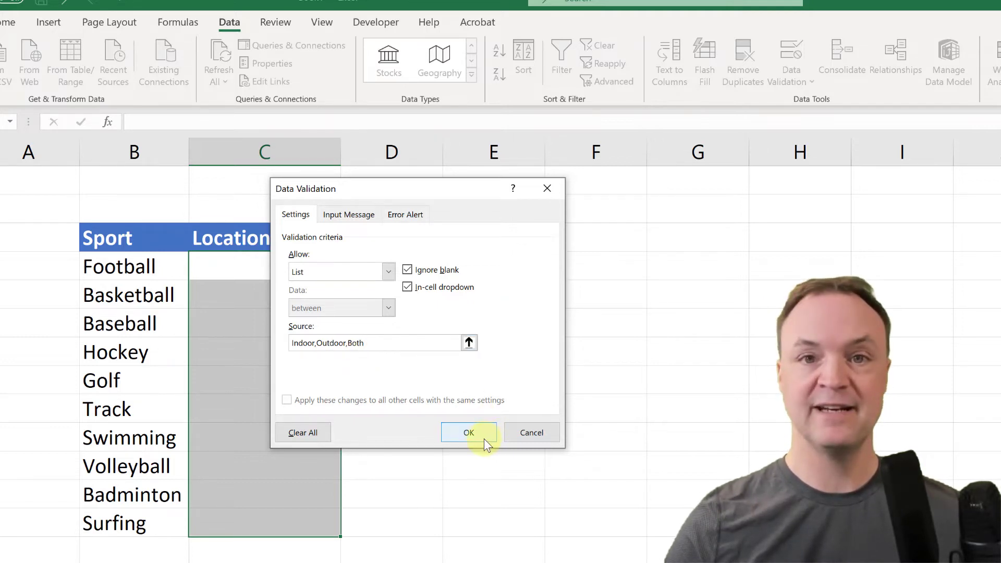
Confirm the location validation, then set Football to Both and Golf to Outdoor
left_click(468, 433)
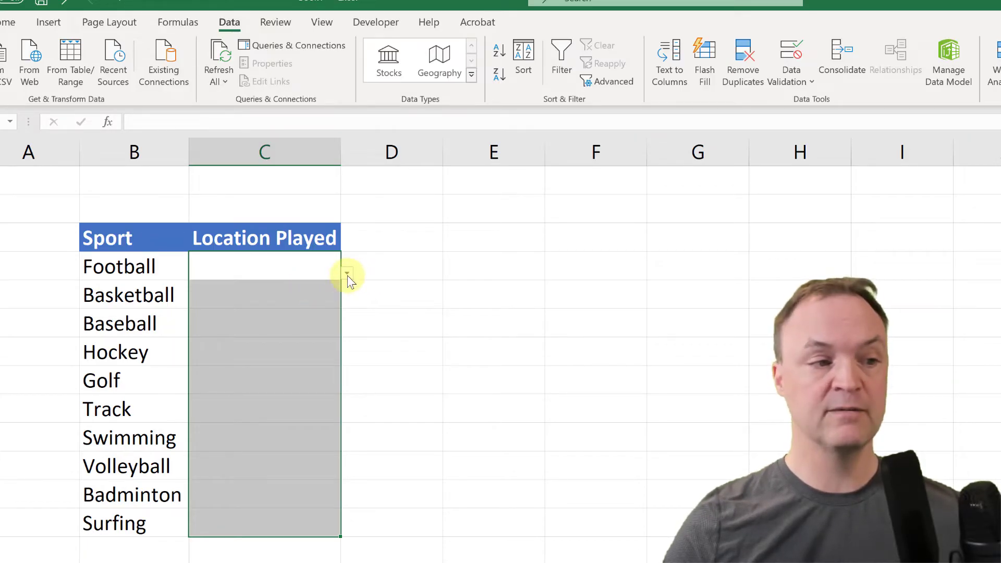
left_click(349, 275)
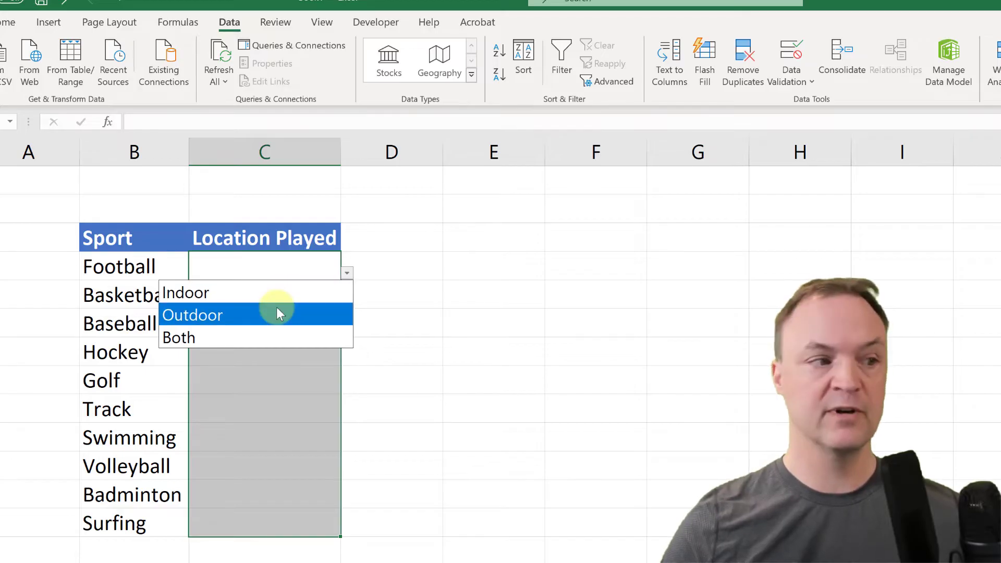
mouse_move(258, 337)
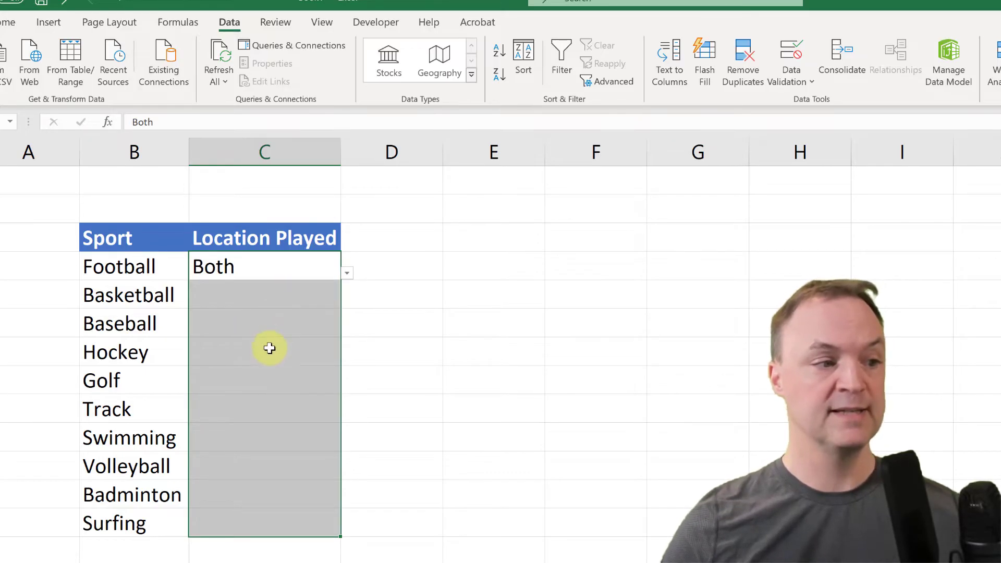
mouse_move(293, 388)
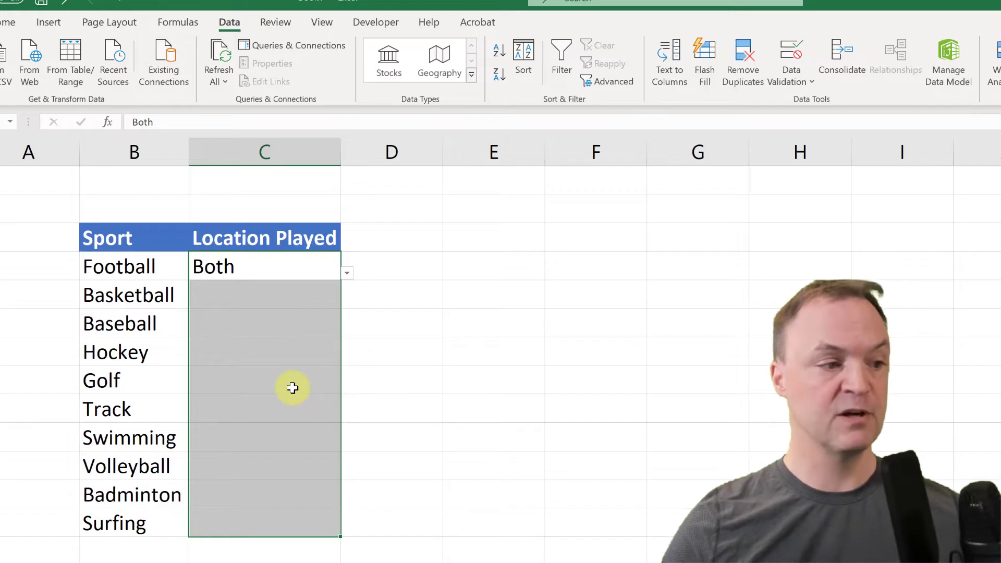
left_click(264, 380)
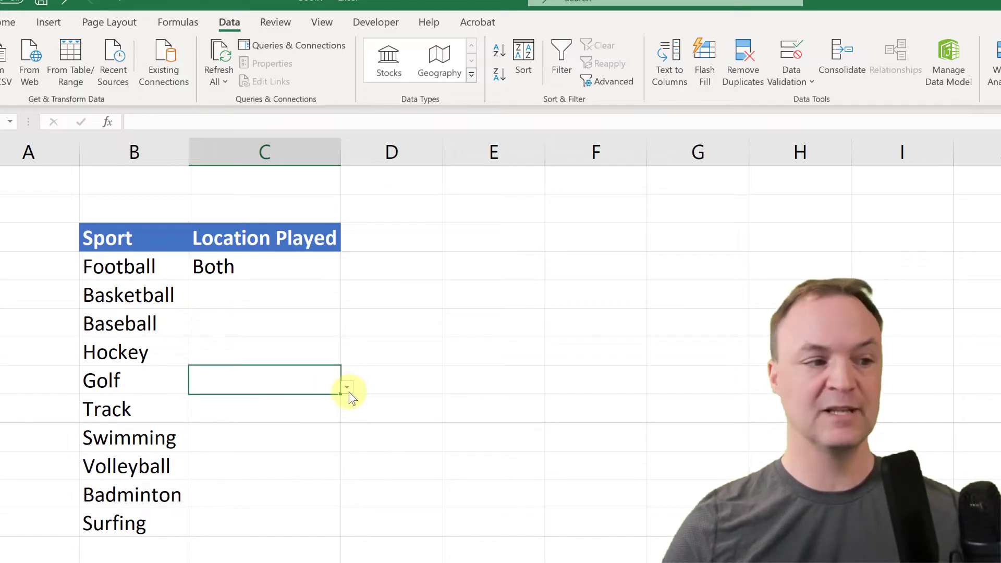
left_click(346, 387)
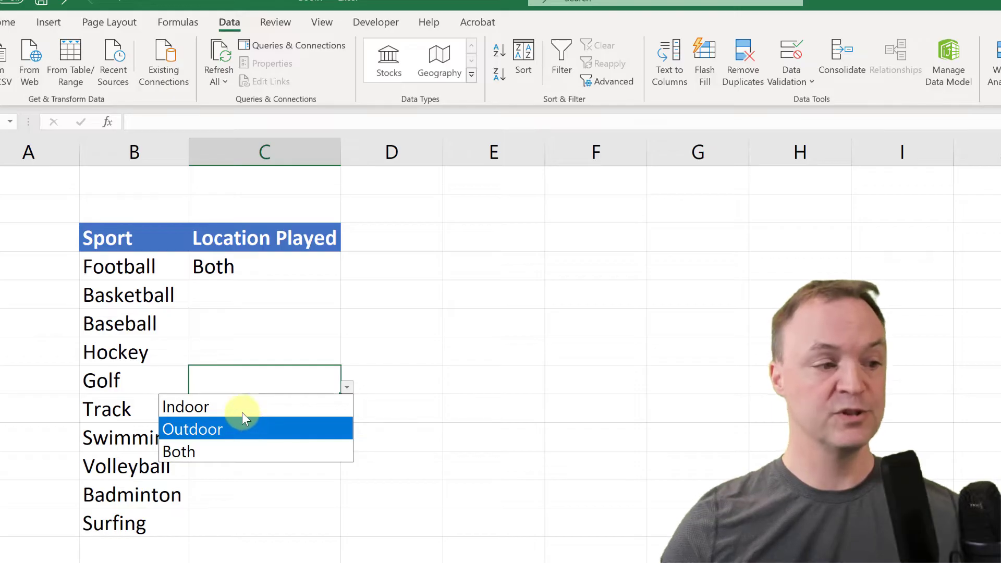
left_click(191, 428)
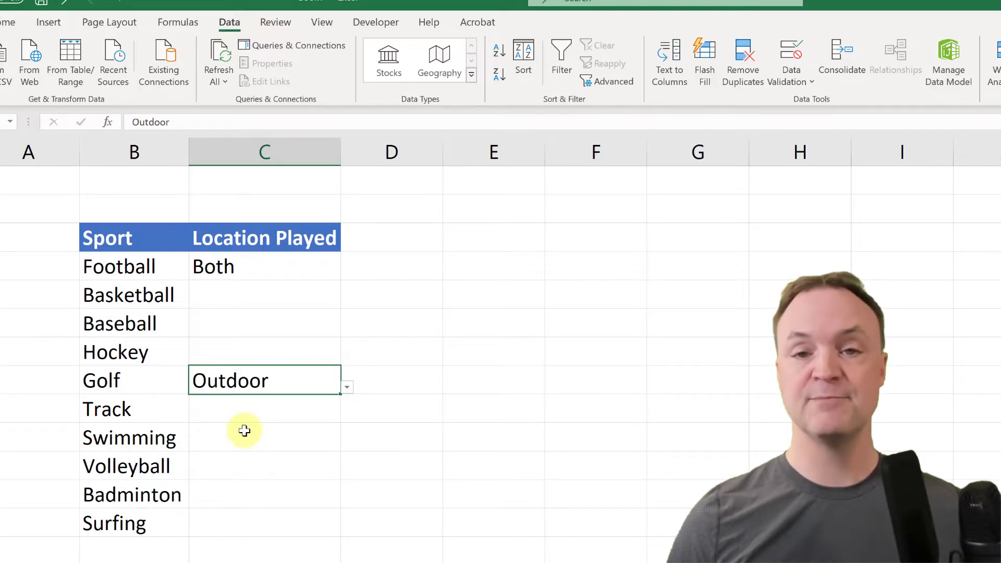
mouse_move(251, 476)
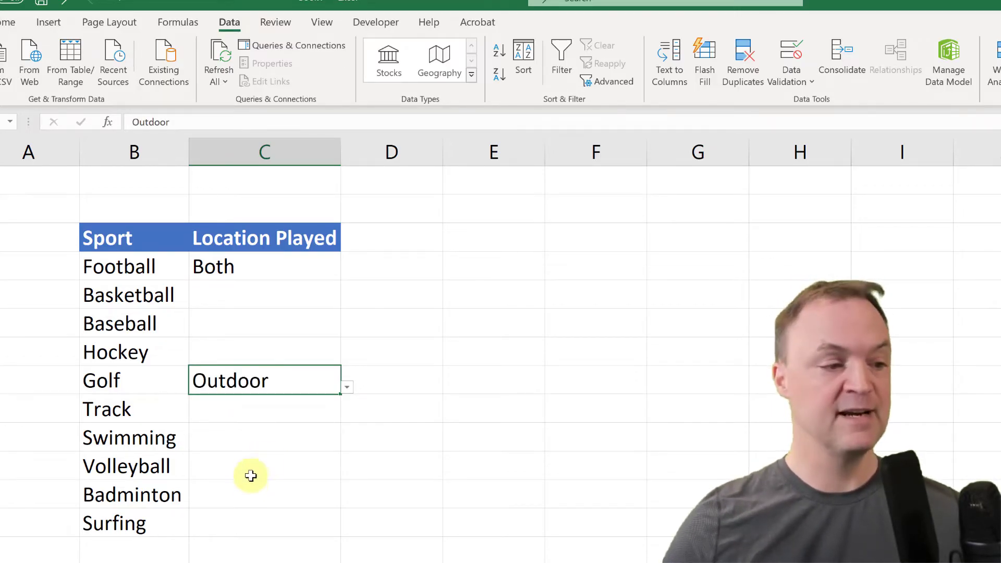
left_click(264, 494)
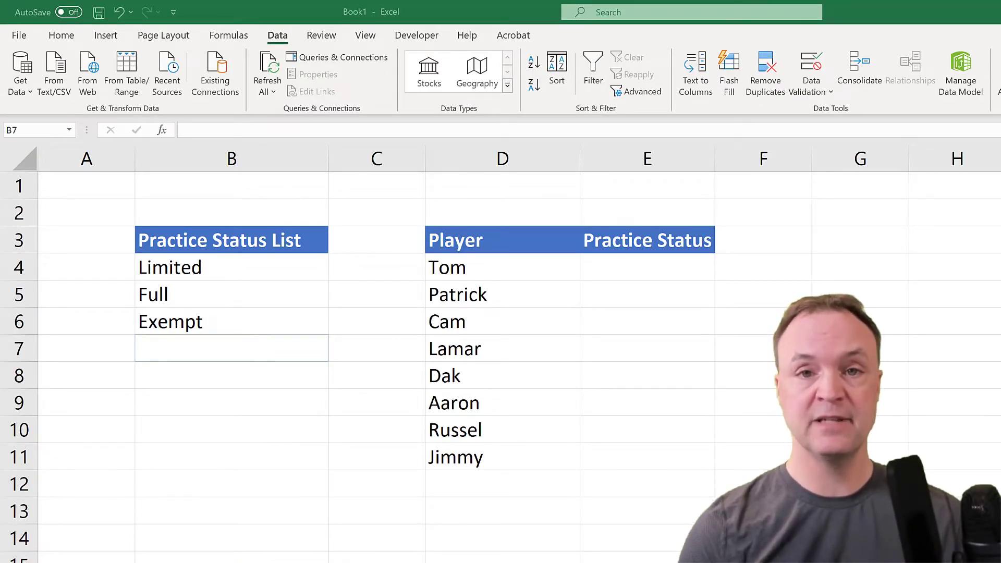
mouse_move(647, 274)
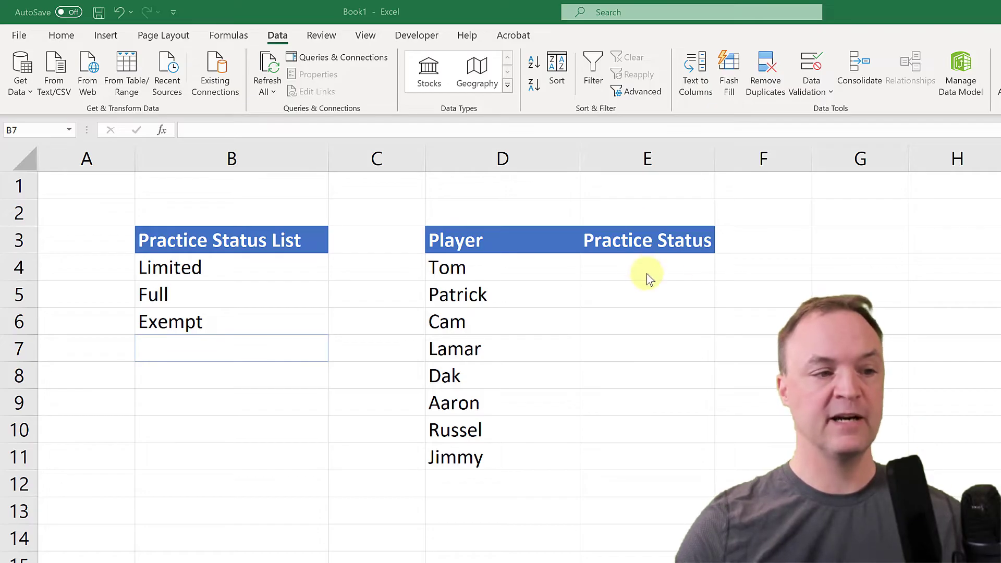
mouse_move(654, 278)
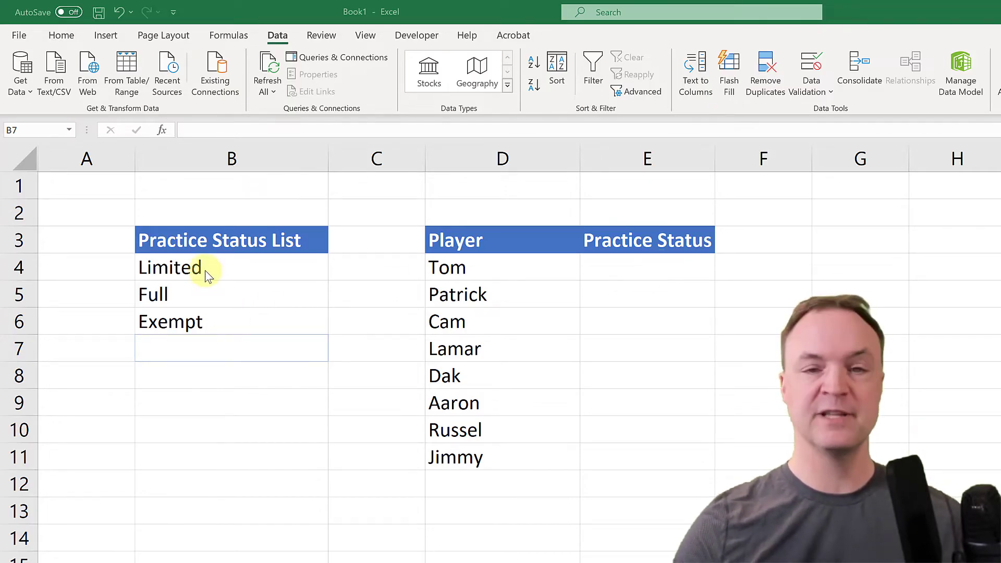
mouse_move(202, 305)
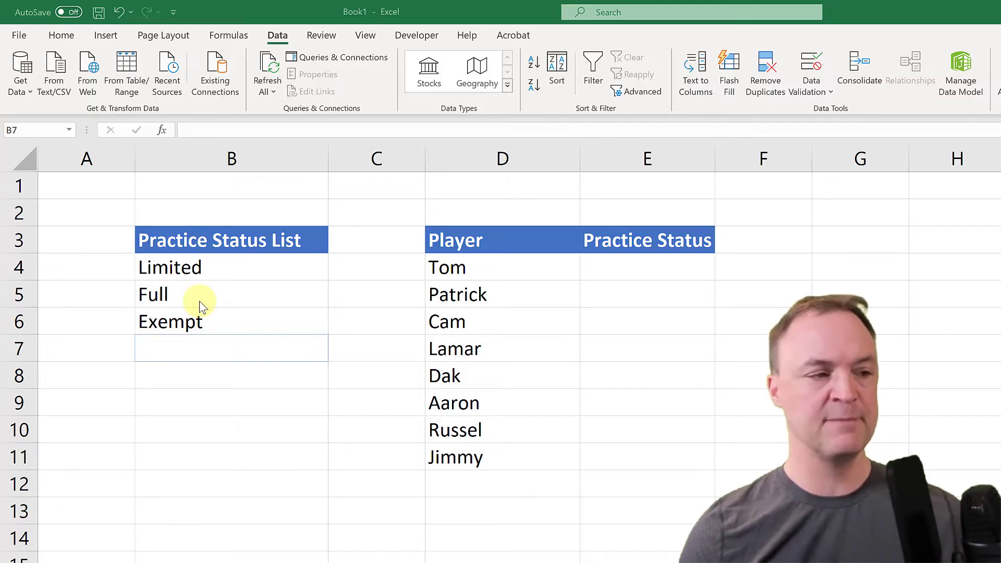
mouse_move(241, 306)
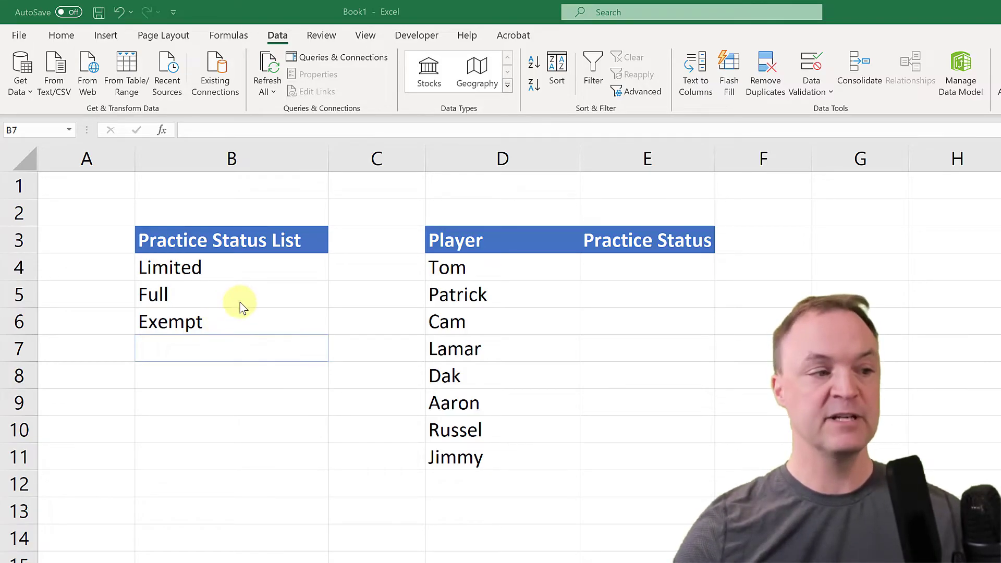
mouse_move(180, 244)
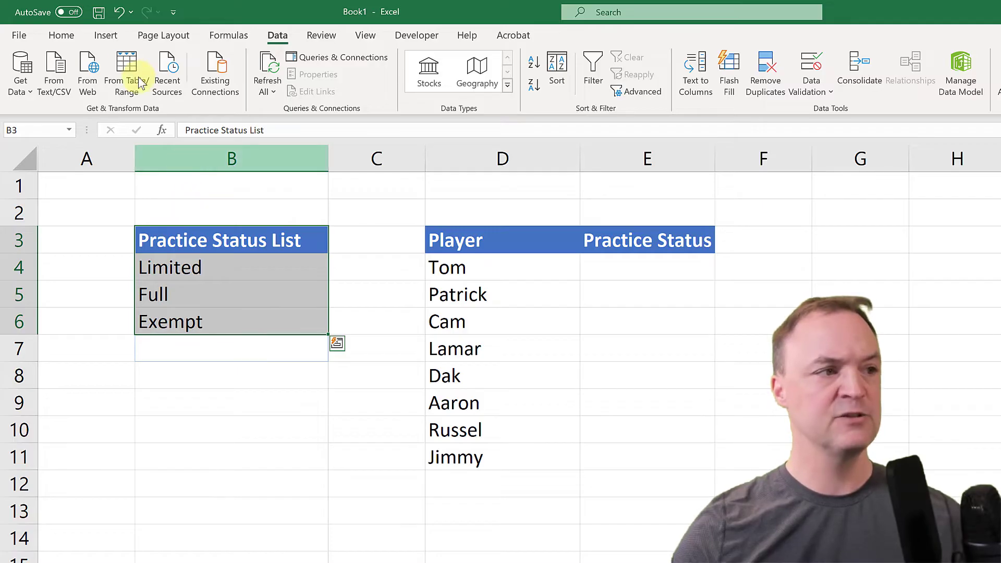
Convert the Limited, Full, Exempt status list into a table with headers
left_click(105, 34)
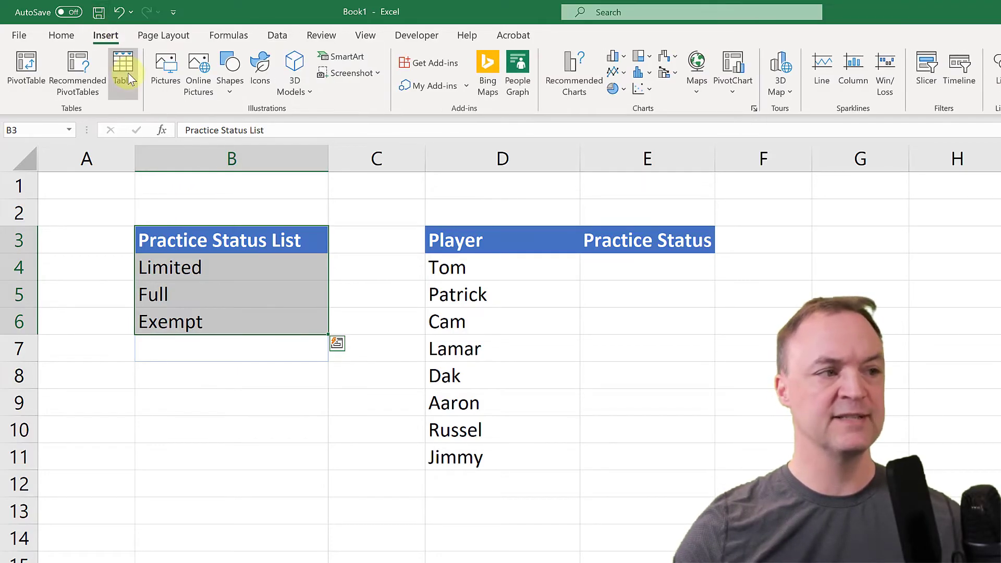
left_click(123, 72)
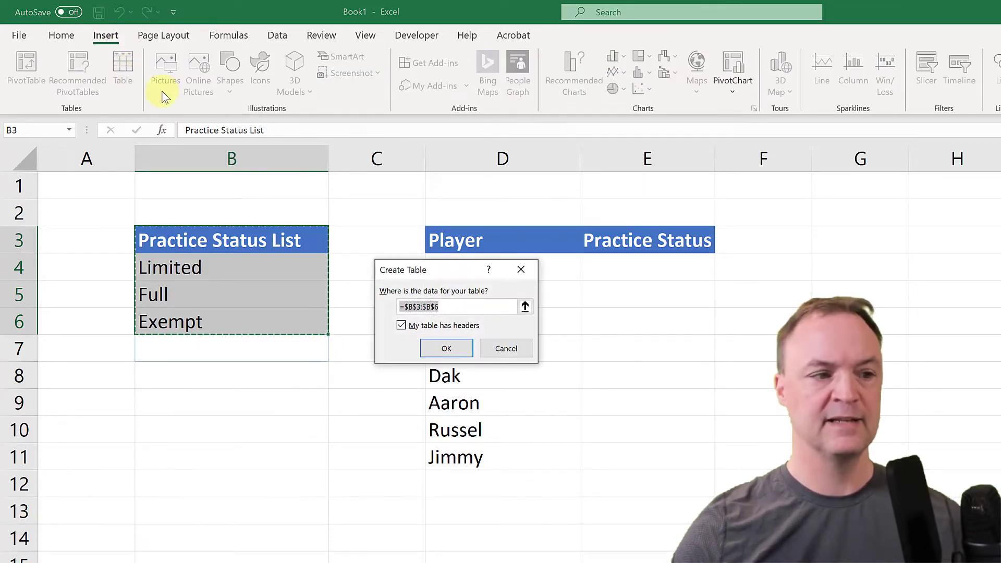
mouse_move(403, 344)
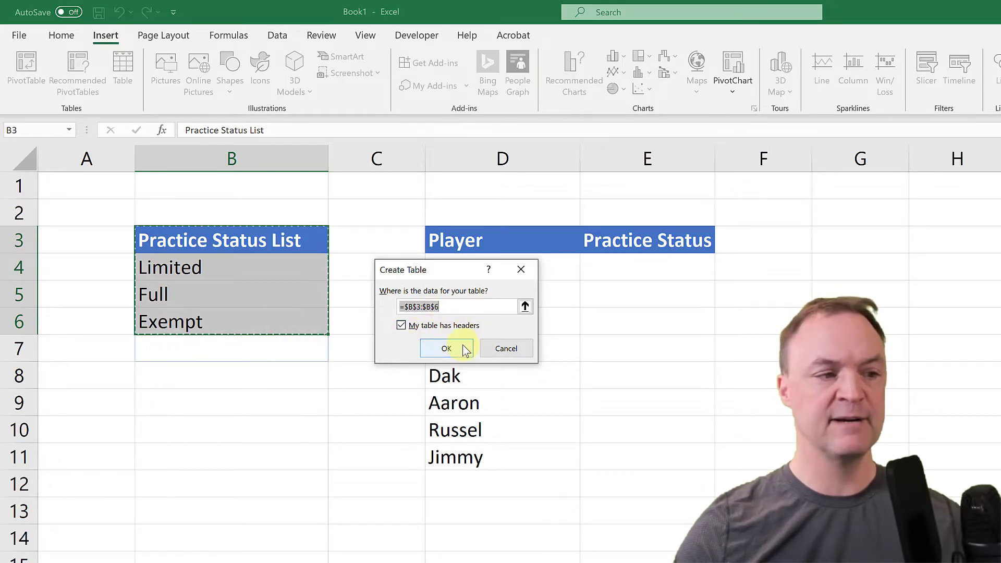
left_click(437, 349)
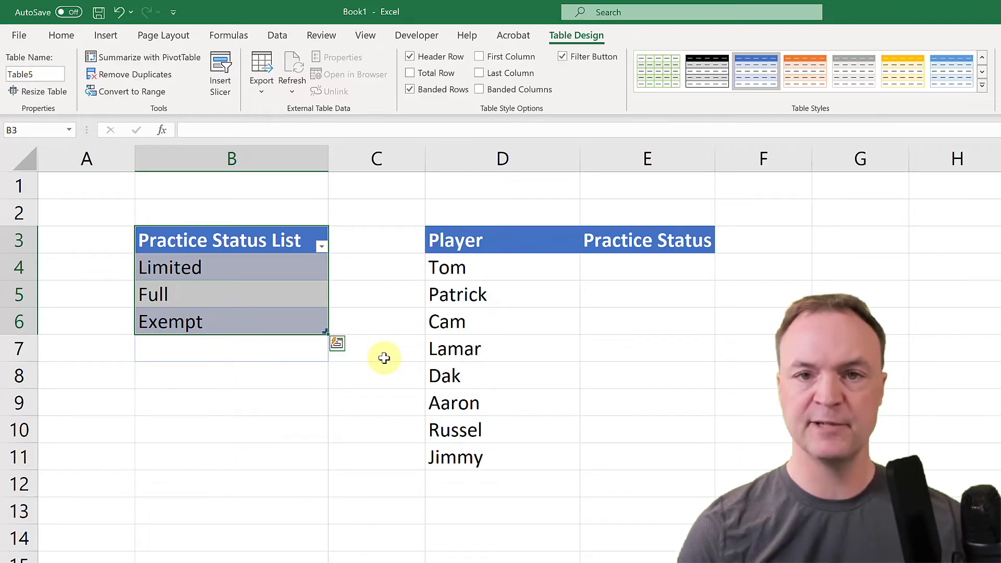
mouse_move(406, 339)
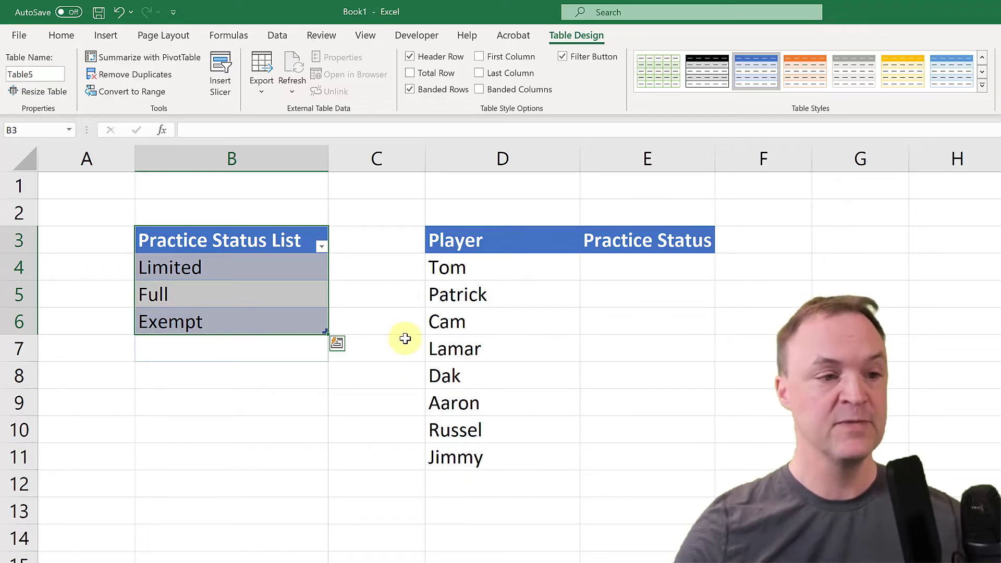
Give E4:E11 list validation sourced from the status range B4:B6
left_click(646, 266)
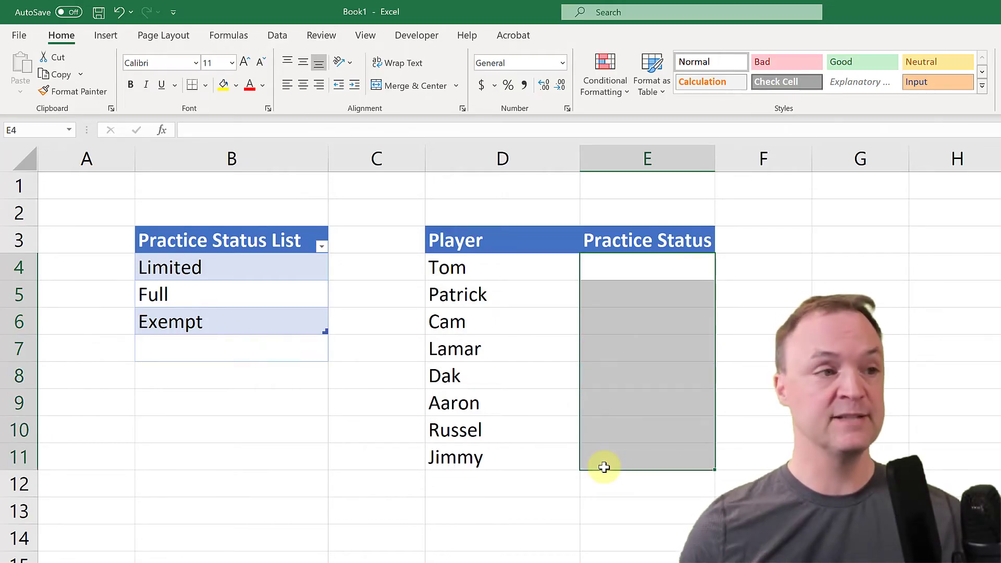
mouse_move(589, 273)
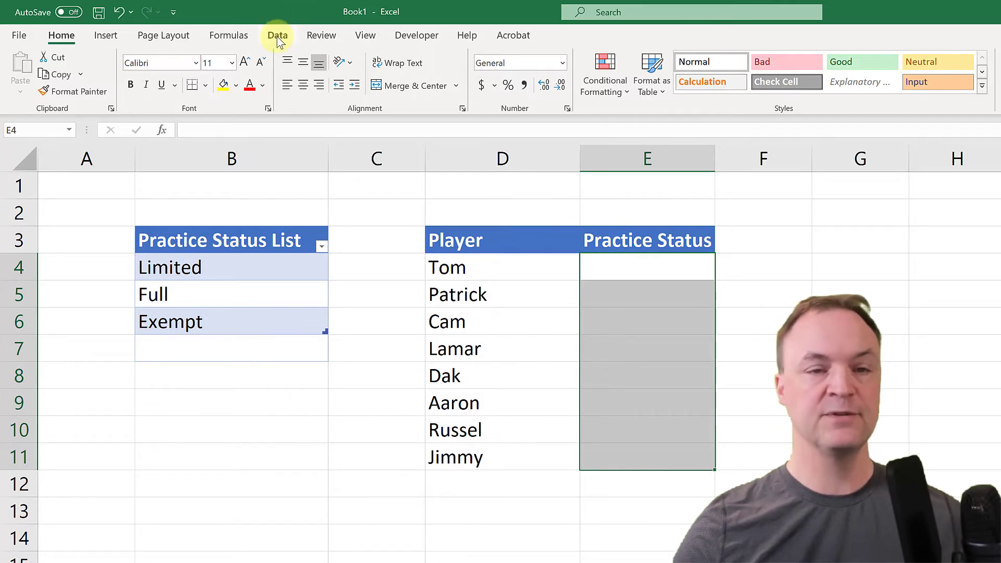
left_click(277, 35)
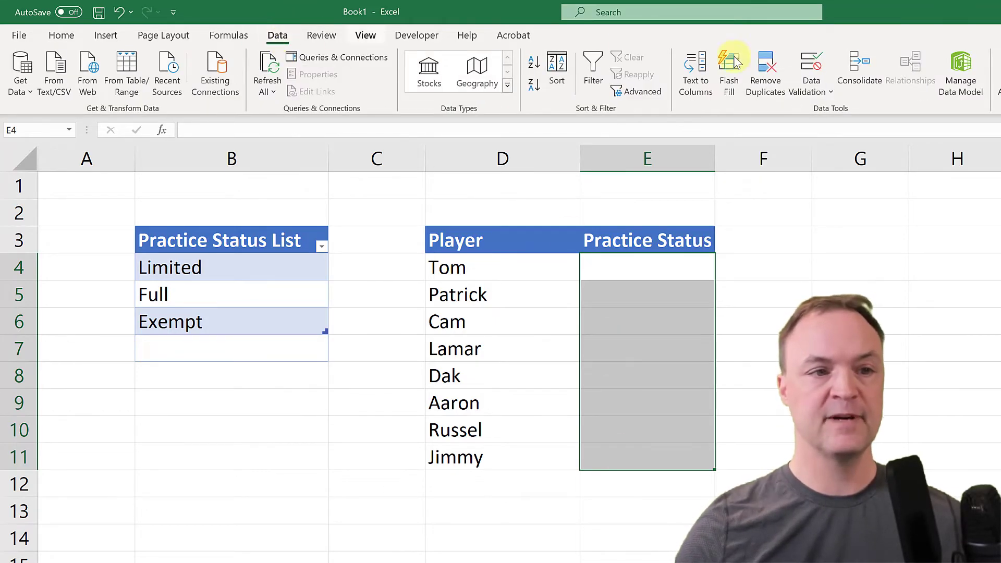
mouse_move(810, 70)
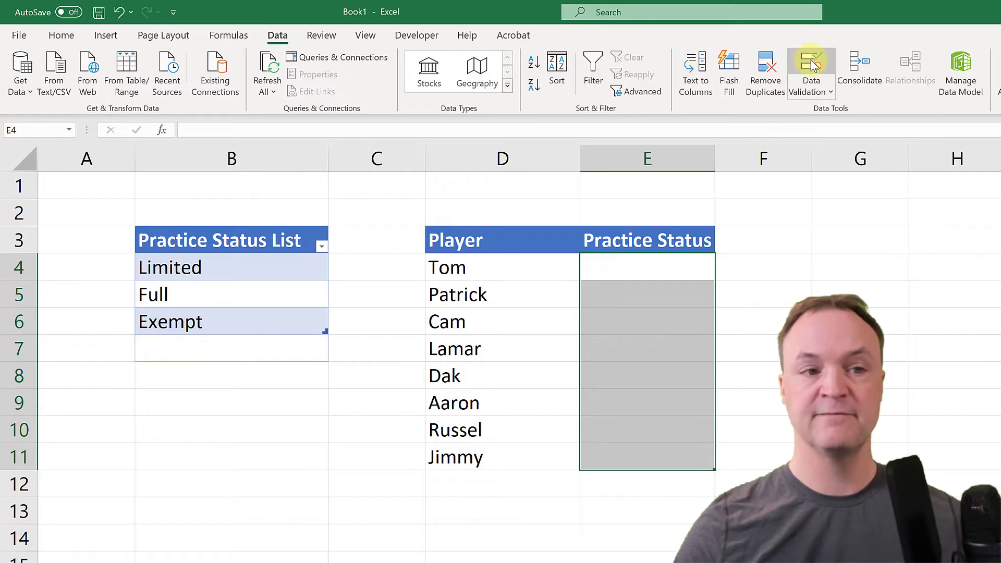
left_click(811, 68)
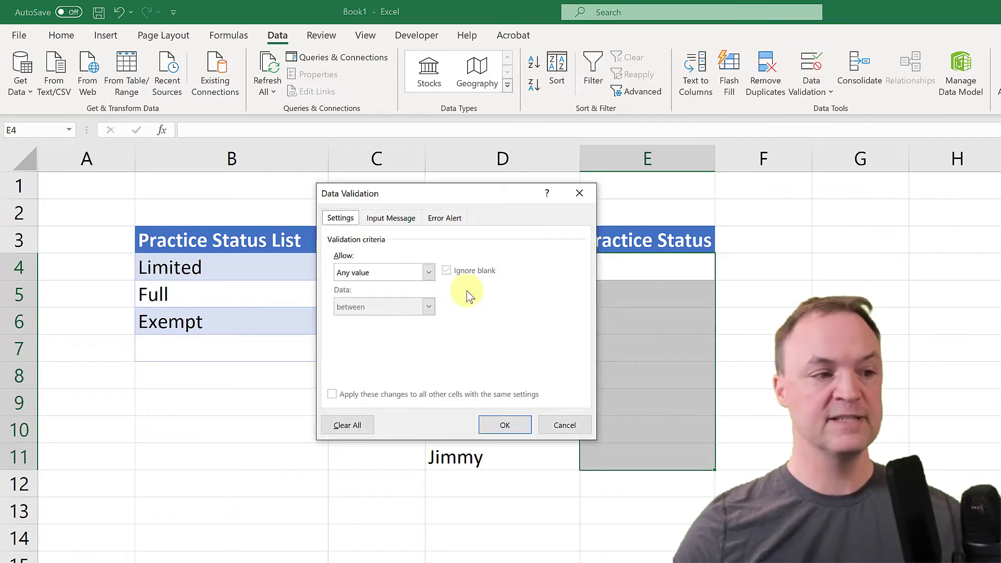
left_click(428, 272)
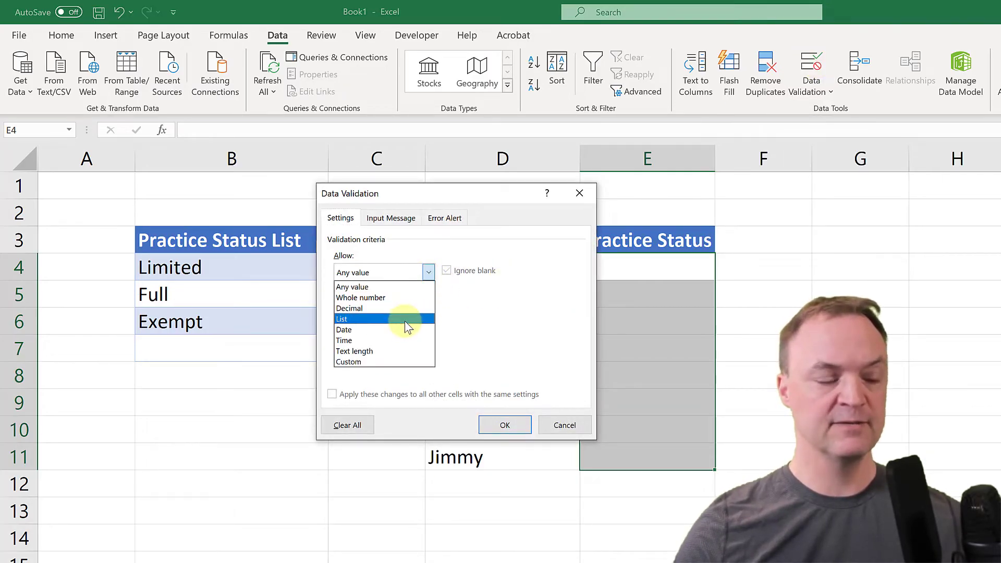
left_click(342, 318)
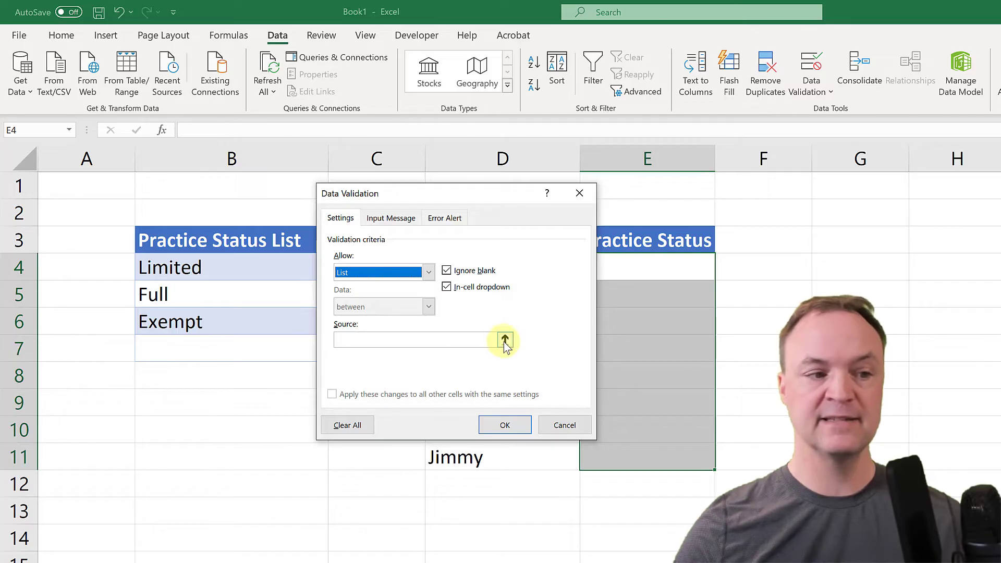
left_click(504, 339)
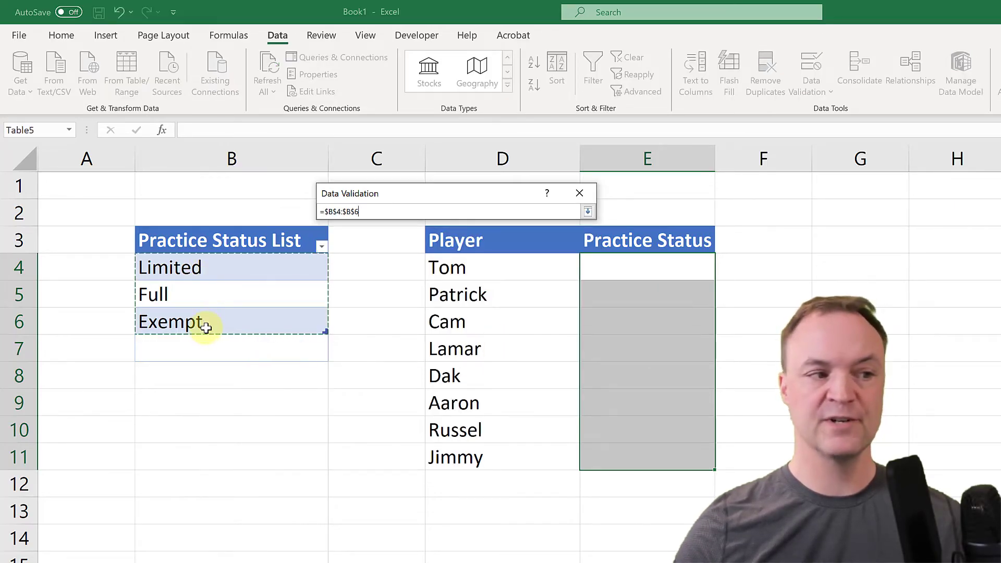
mouse_move(235, 303)
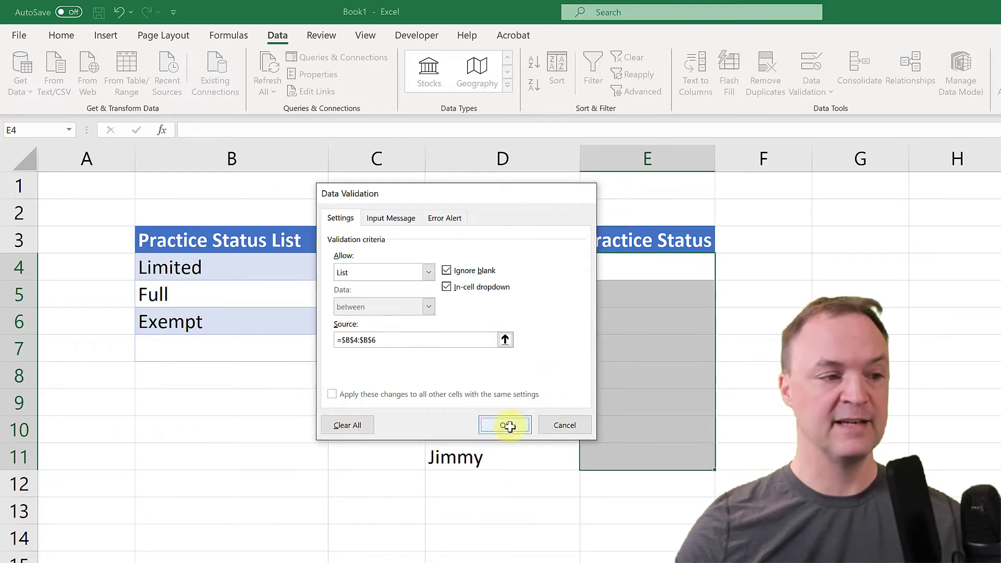
left_click(505, 425)
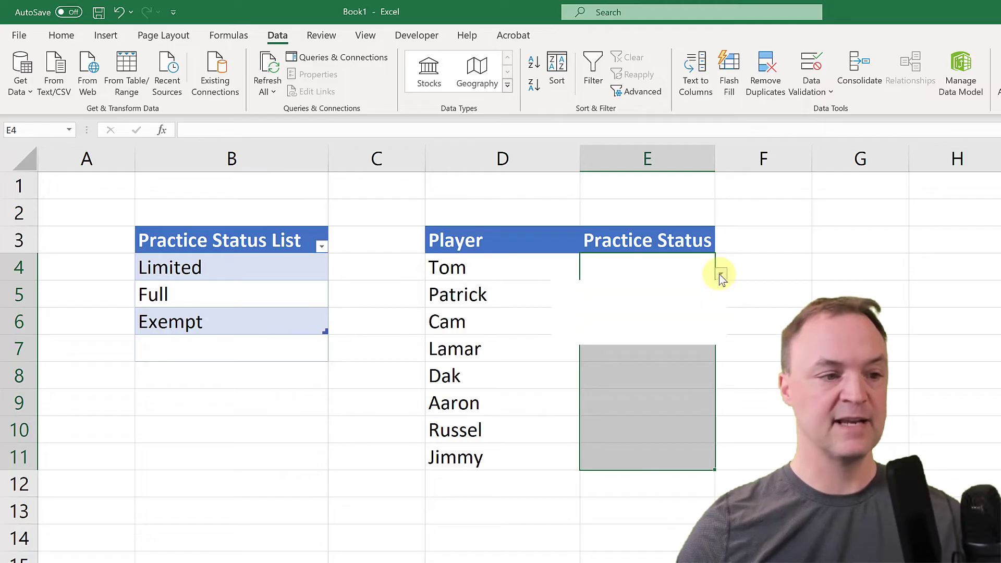
Set Tom to Full, add Out in B7, and pick Out for Cam
left_click(720, 273)
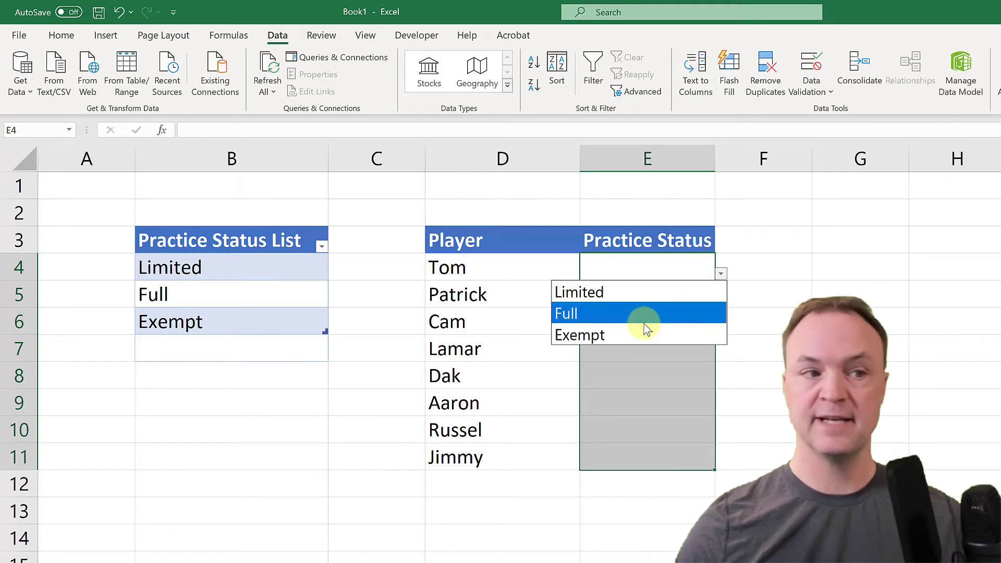
mouse_move(634, 334)
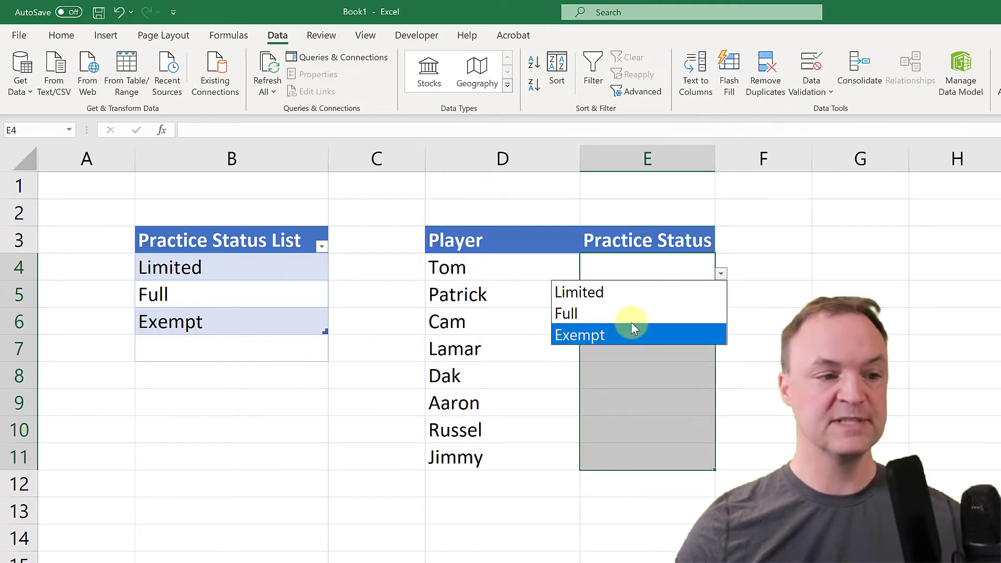
left_click(565, 313)
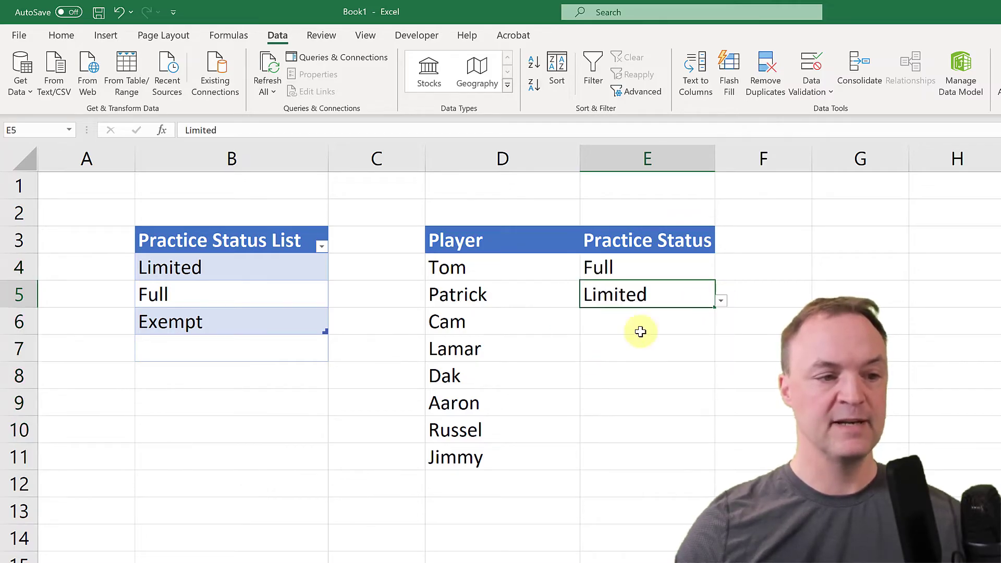
mouse_move(622, 342)
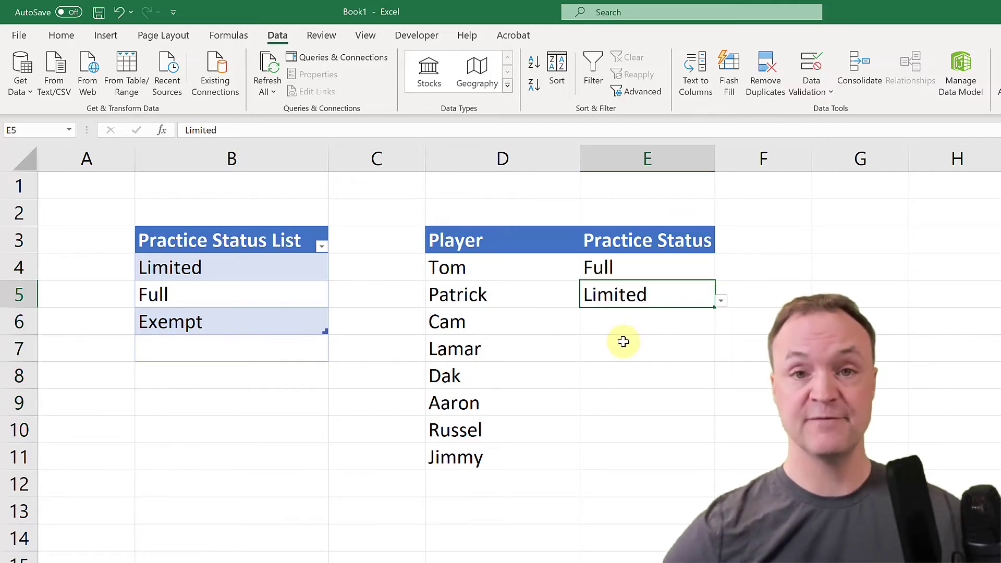
mouse_move(260, 356)
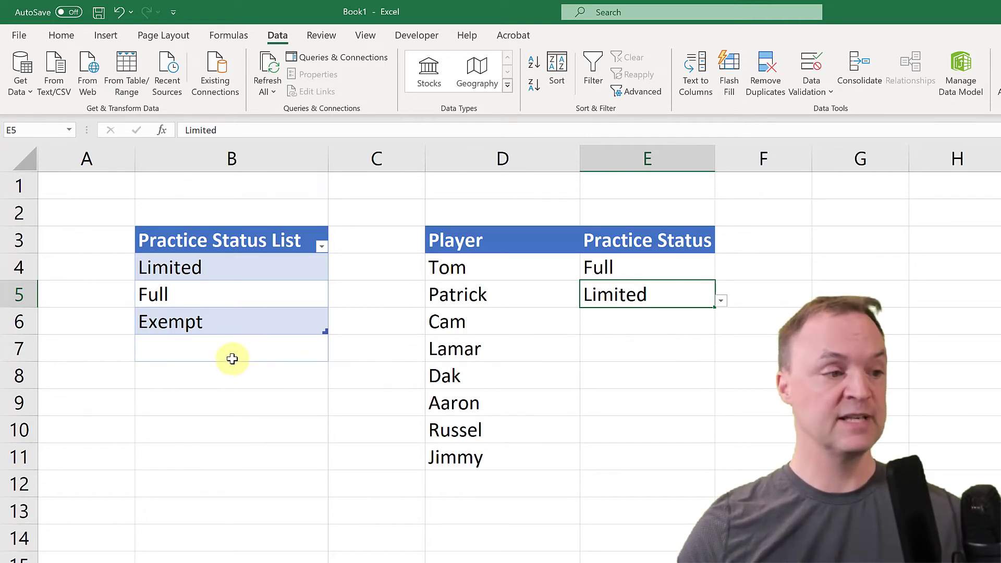
left_click(231, 347)
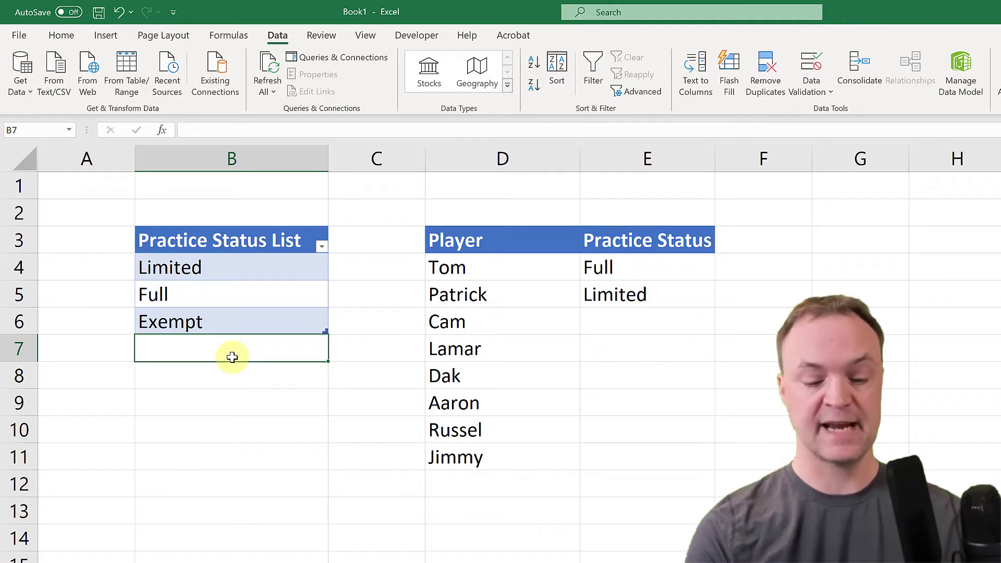
type("Out")
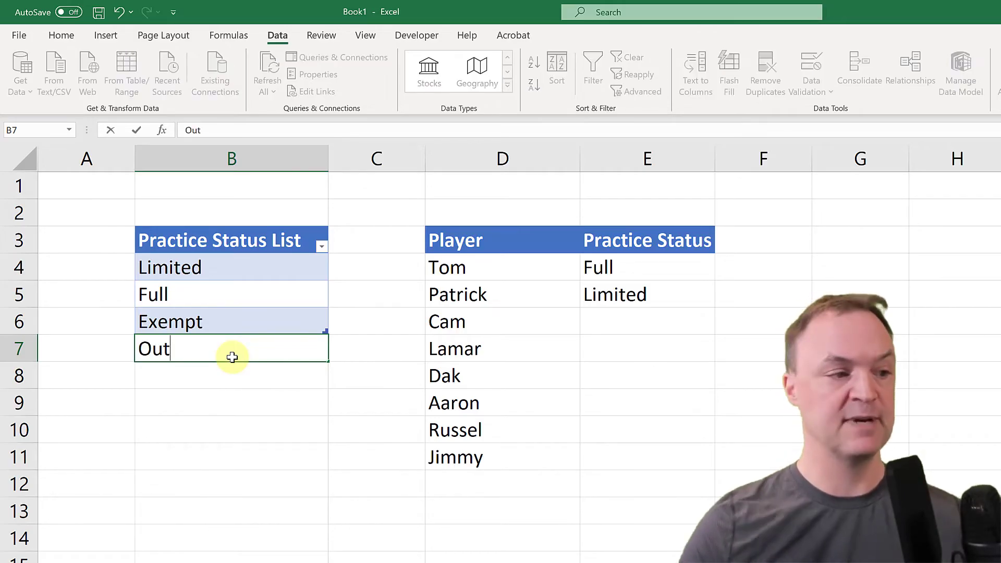
mouse_move(634, 328)
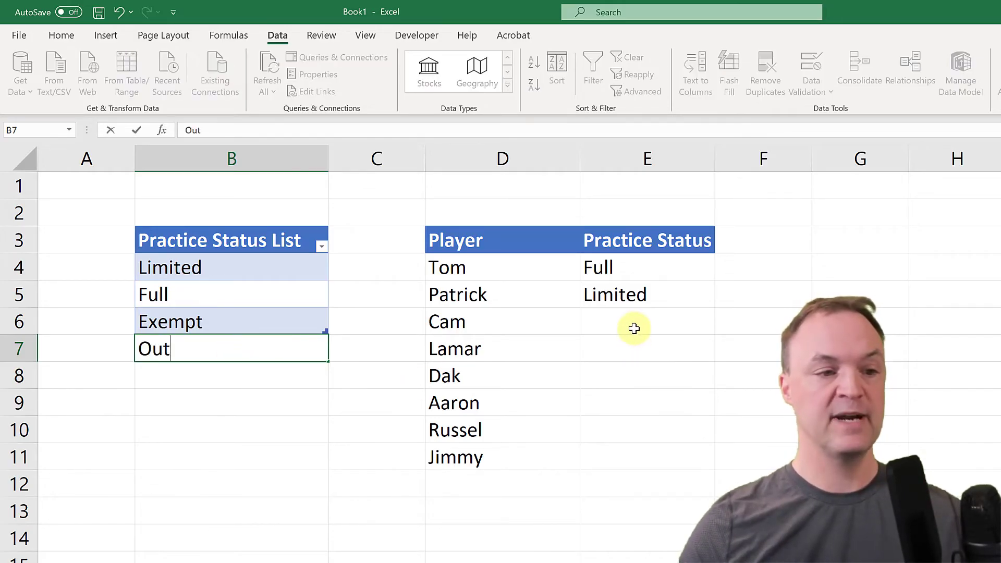
left_click(720, 331)
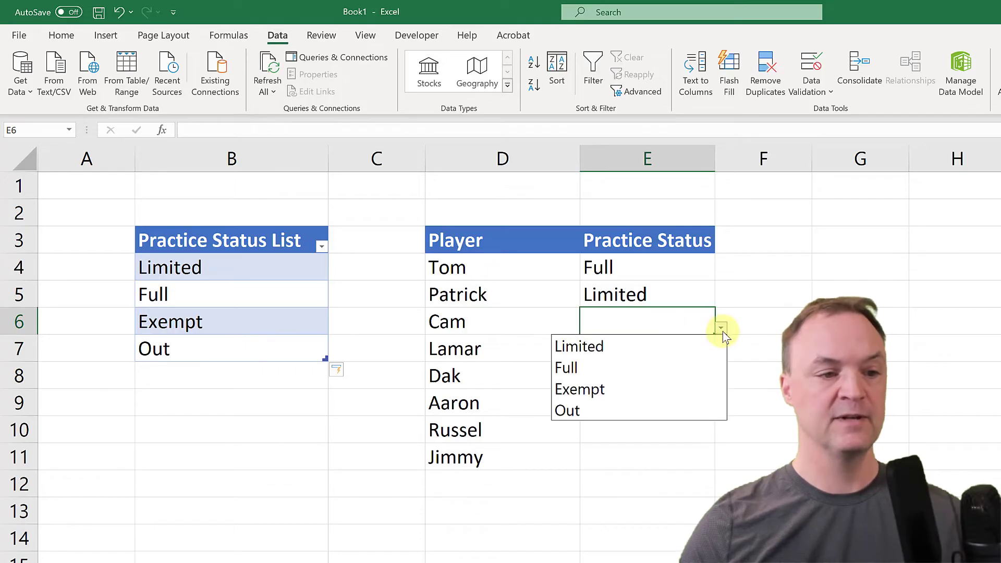
left_click(567, 410)
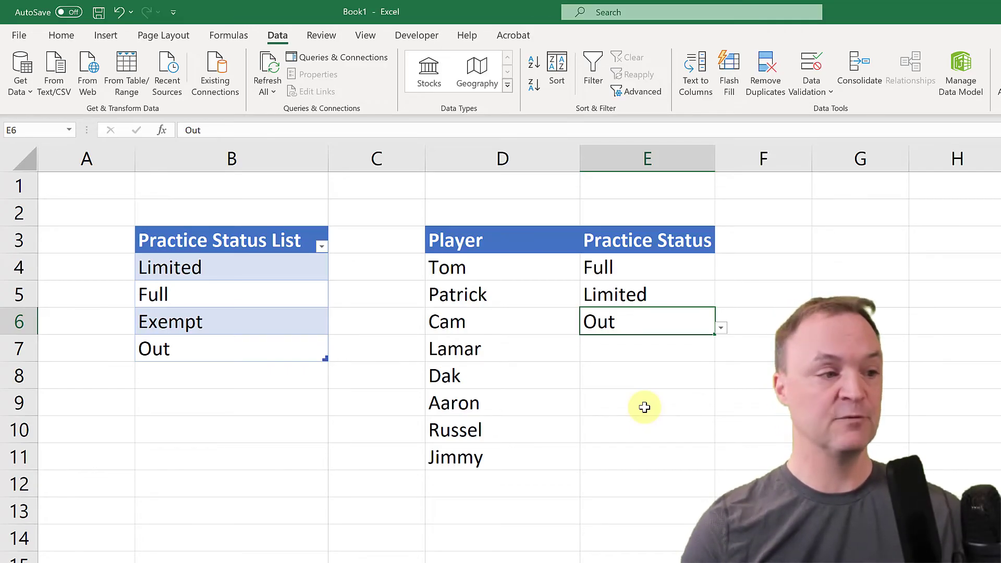
mouse_move(332, 496)
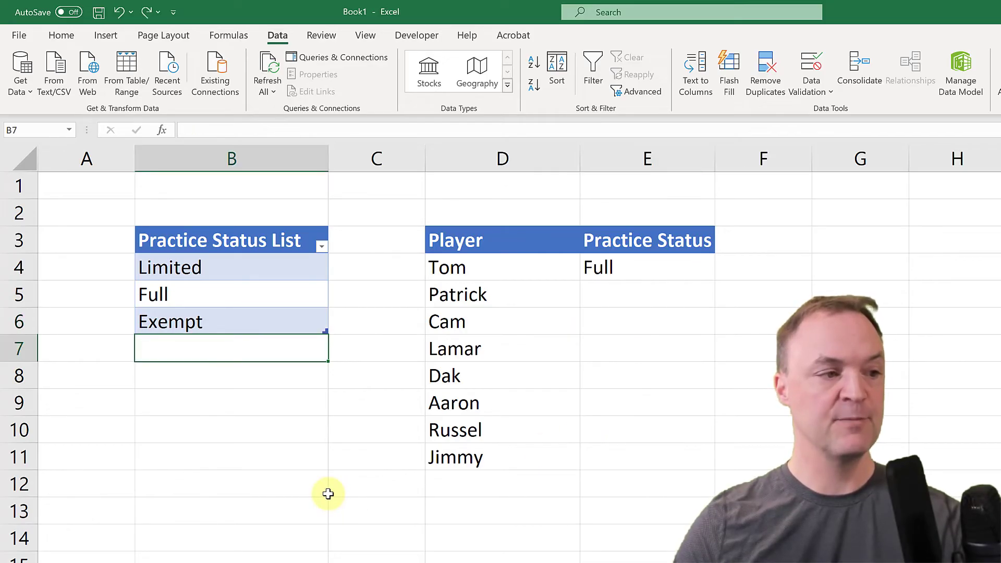
left_click(231, 240)
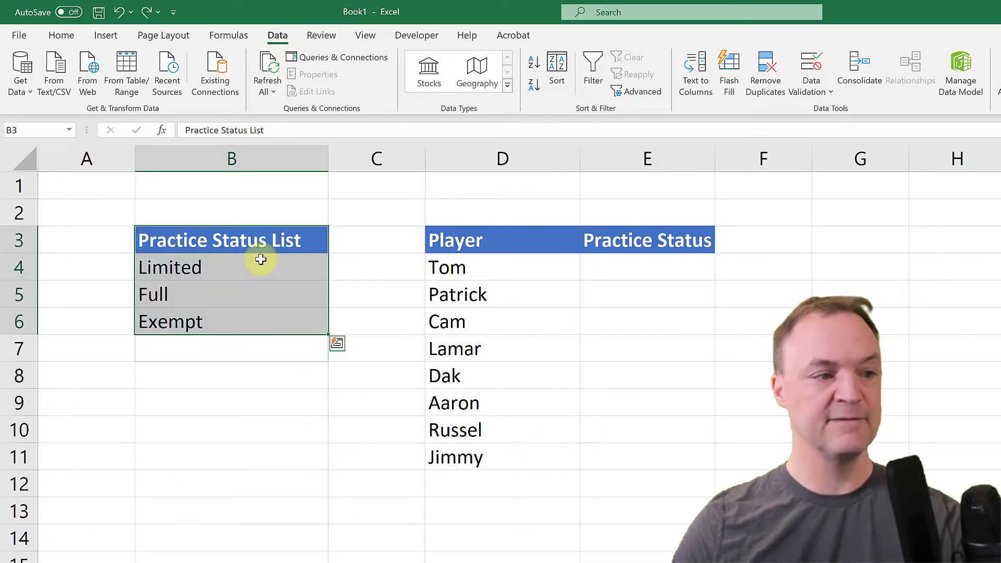
left_click(230, 375)
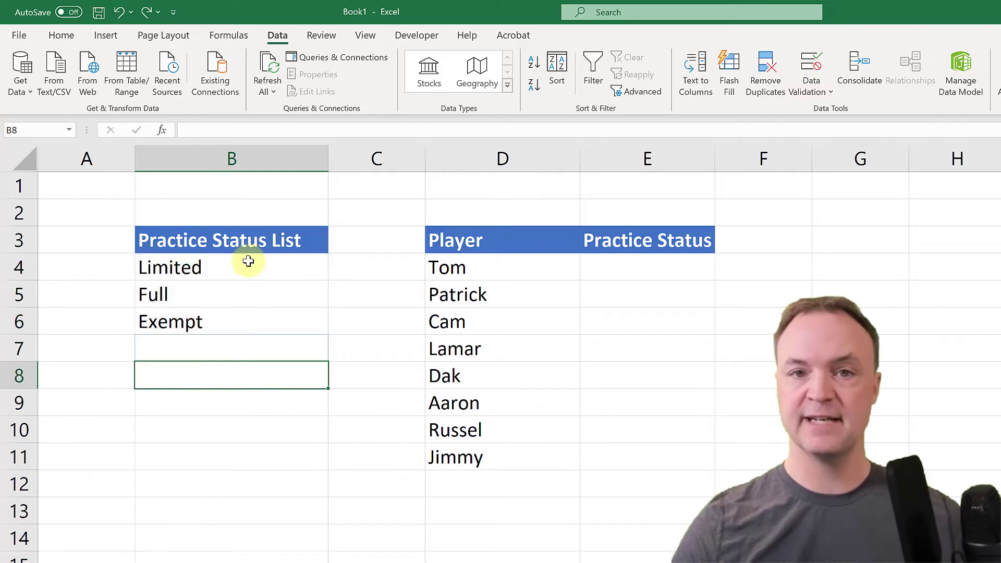
left_click(231, 239)
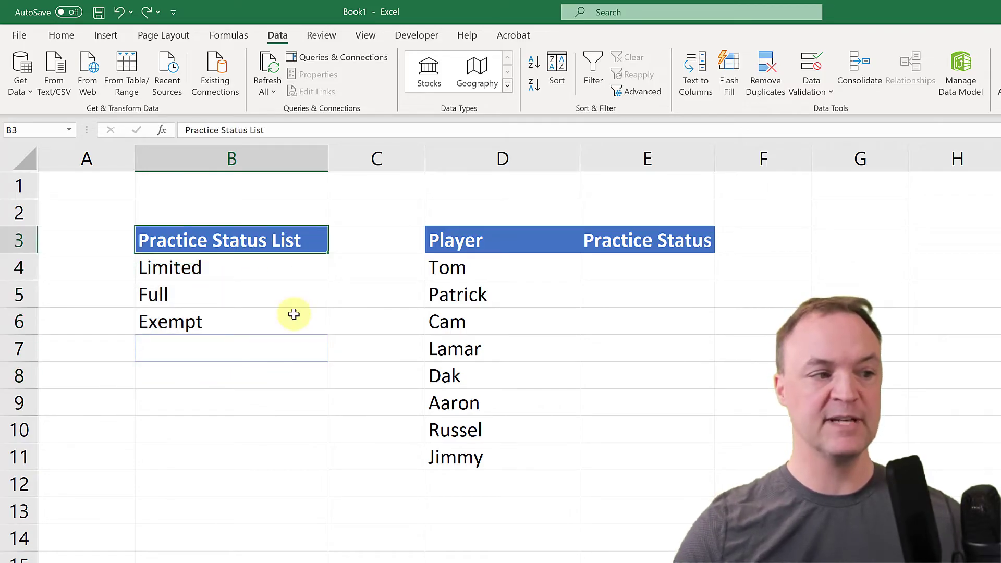
mouse_move(278, 344)
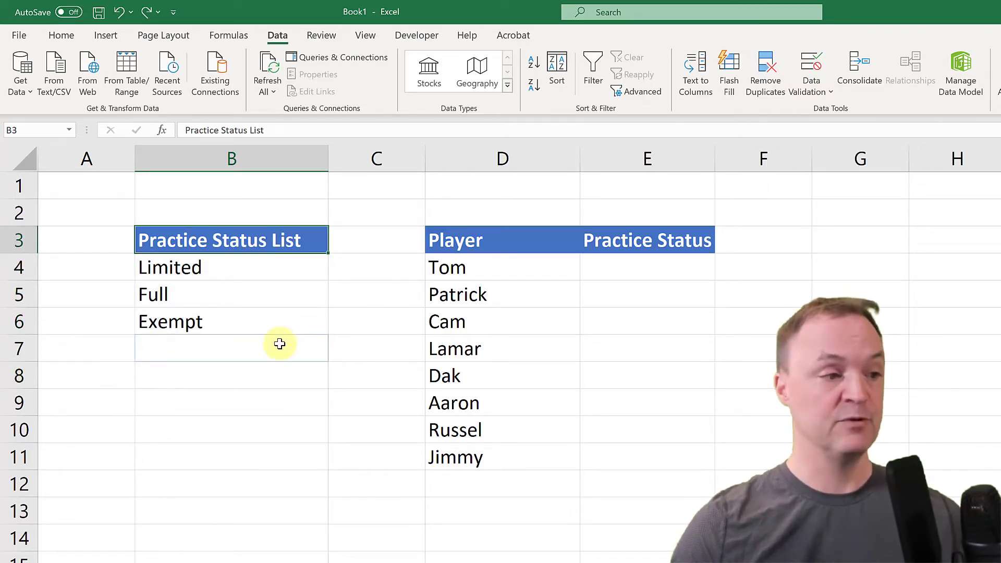
mouse_move(572, 345)
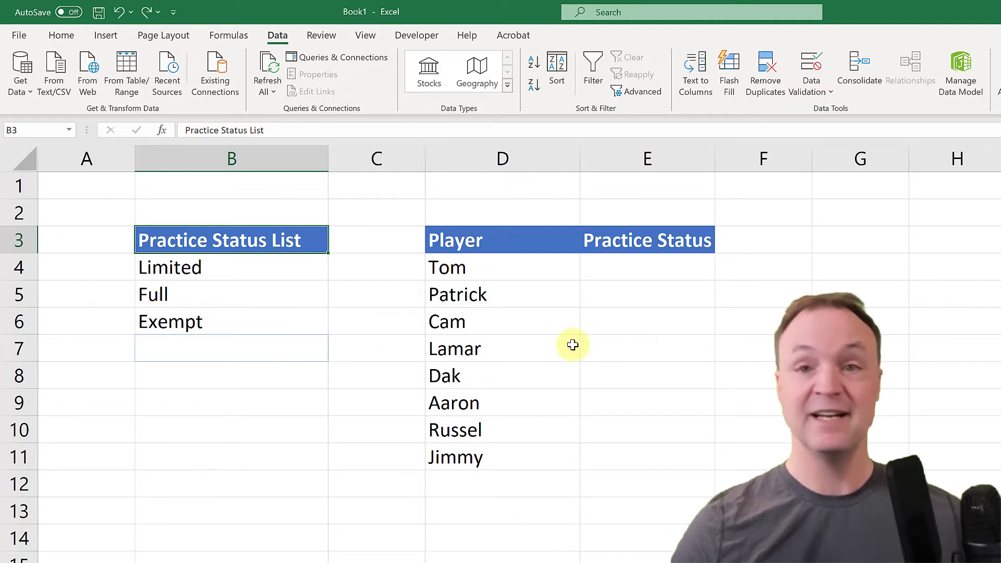
left_click(646, 266)
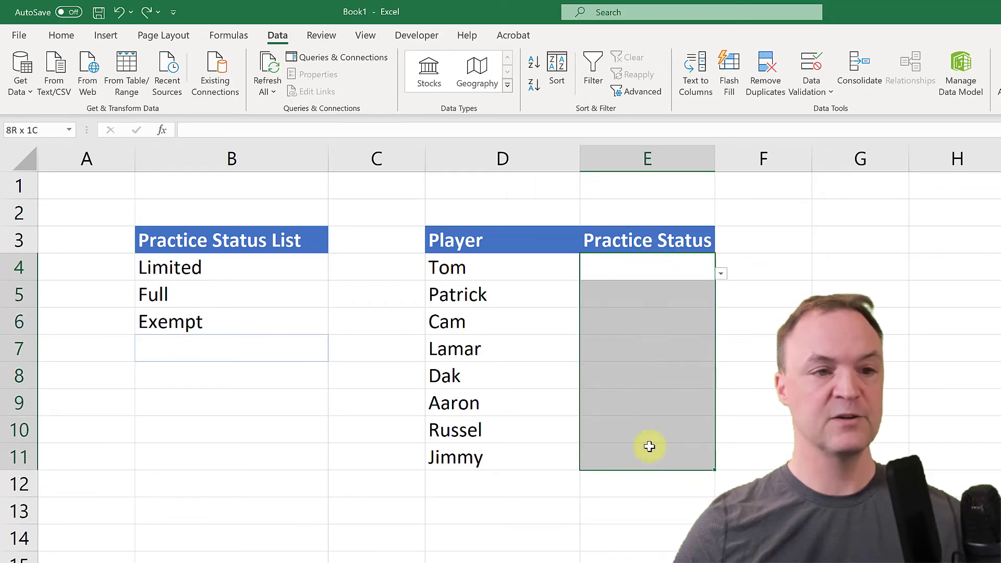
Review the status cells' validation source $B$4:$B$6 and close the dialog
left_click(808, 70)
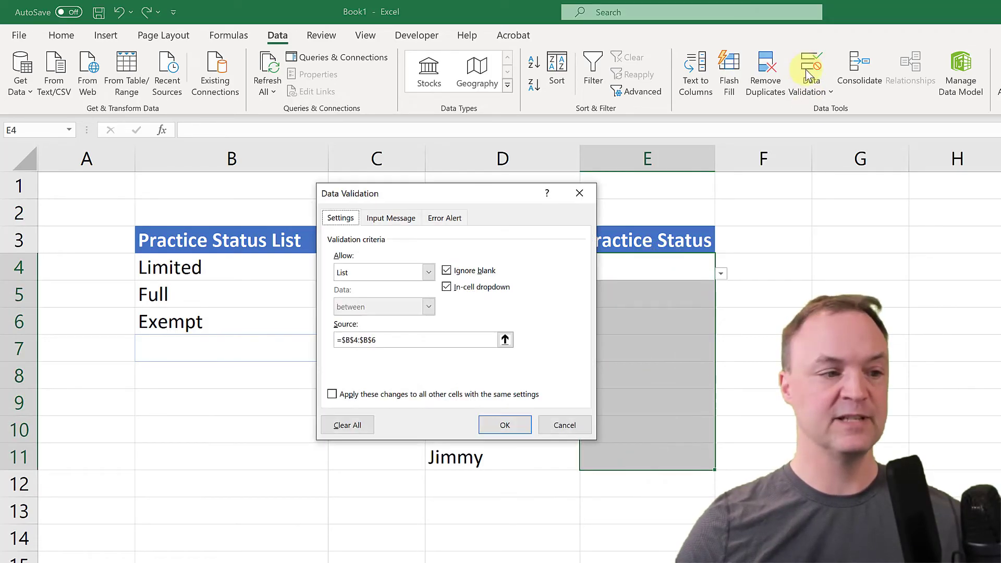
left_click(505, 339)
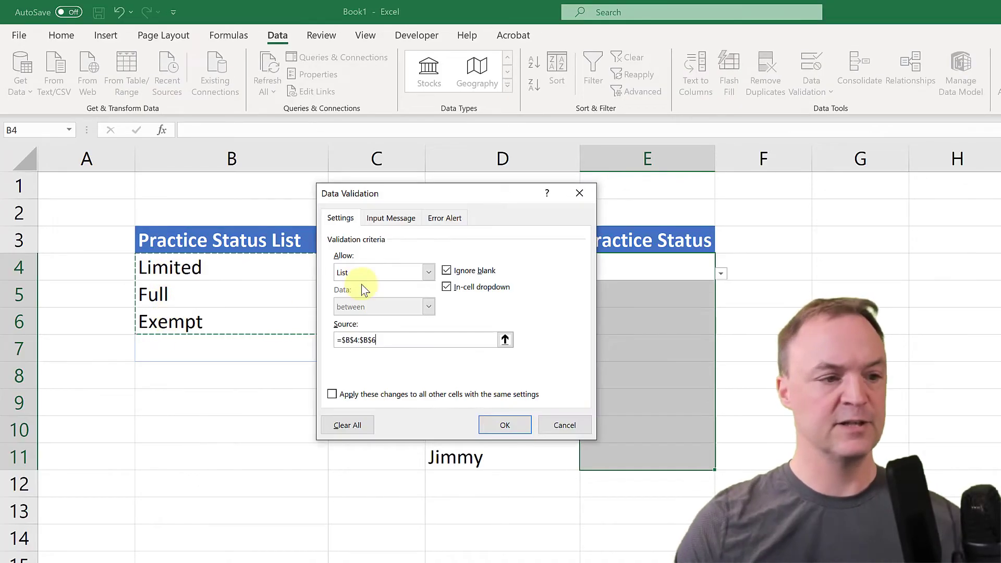
left_click(504, 424)
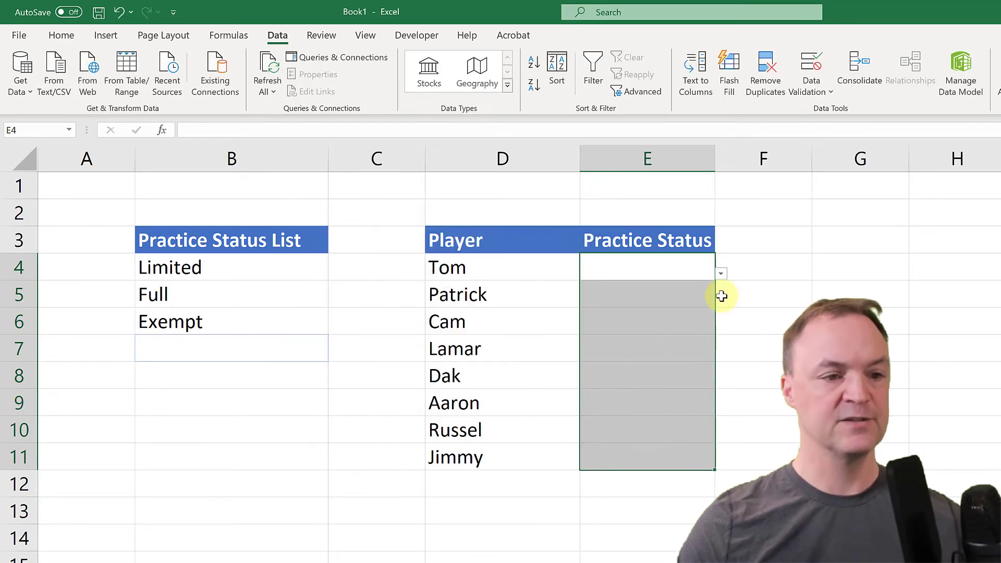
Set Tom's Practice Status to Limited and type Out below Exempt
left_click(721, 273)
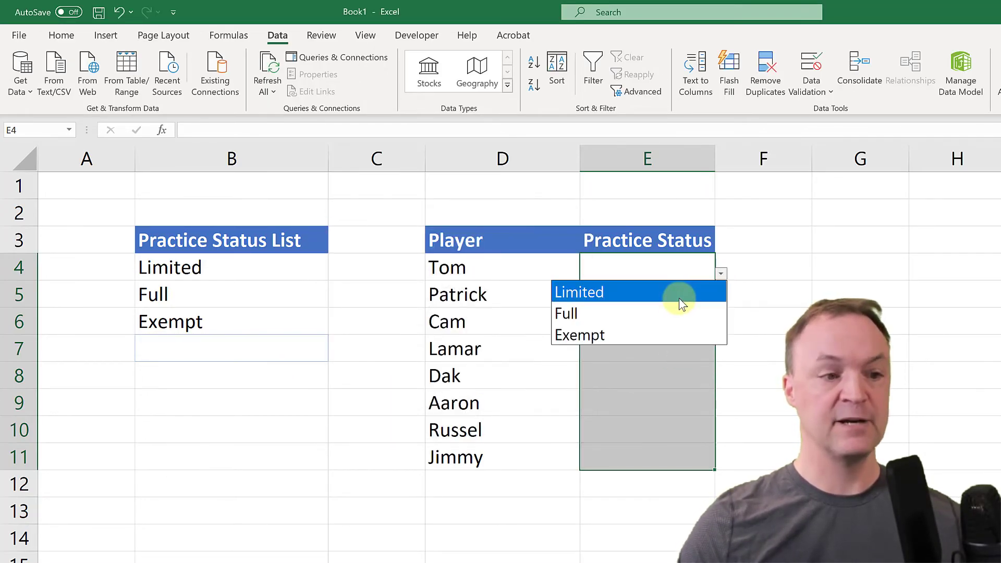
left_click(578, 292)
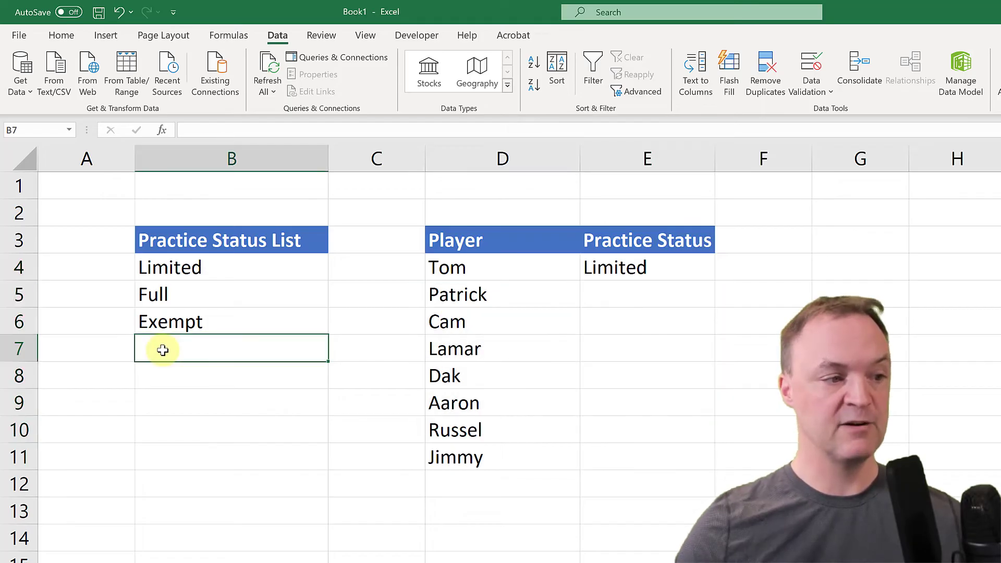
type("Out")
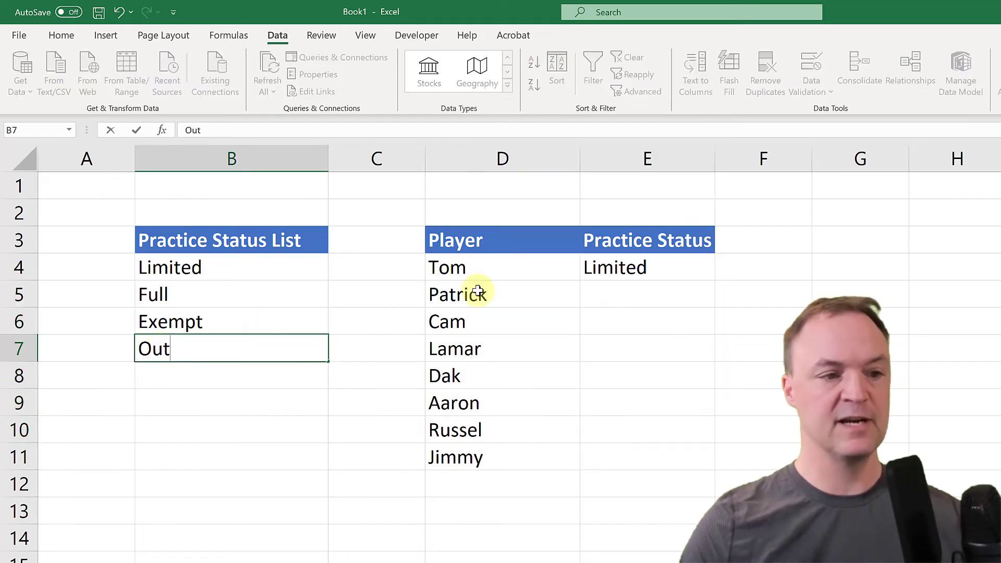
Check that Patrick's dropdown lacks Out, insert a row for Out above Exempt, and confirm it appears in Cam's dropdown
left_click(646, 294)
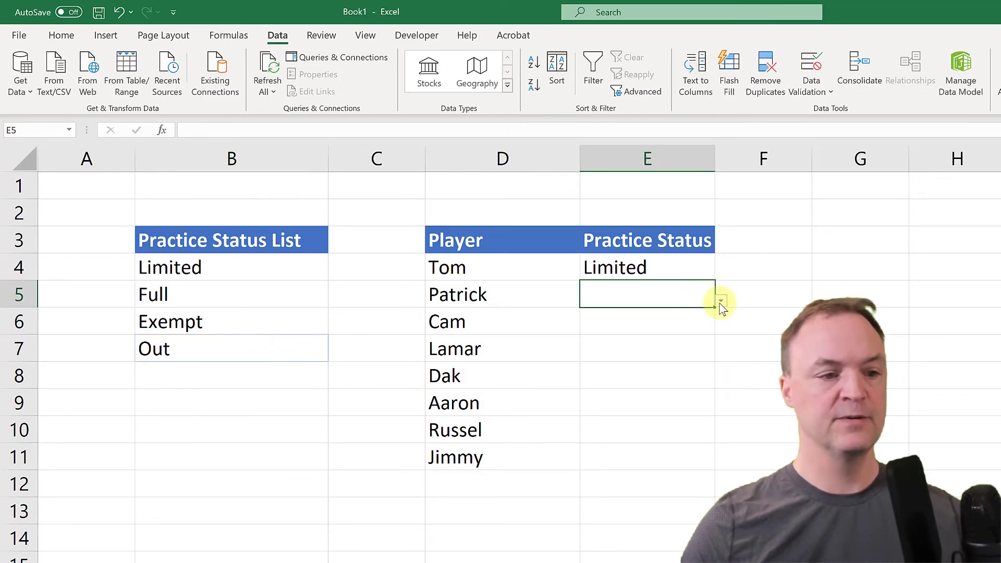
left_click(721, 300)
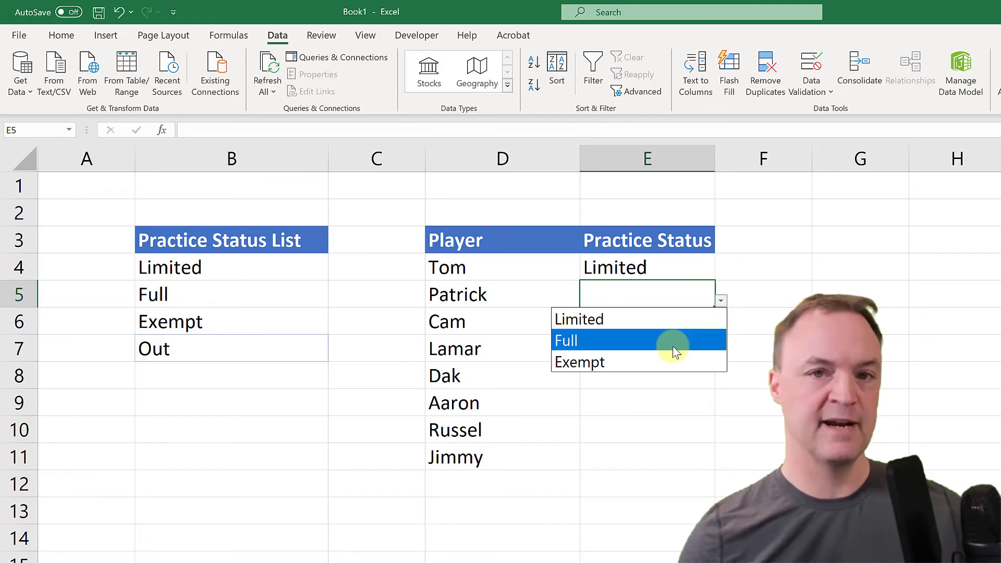
mouse_move(591, 319)
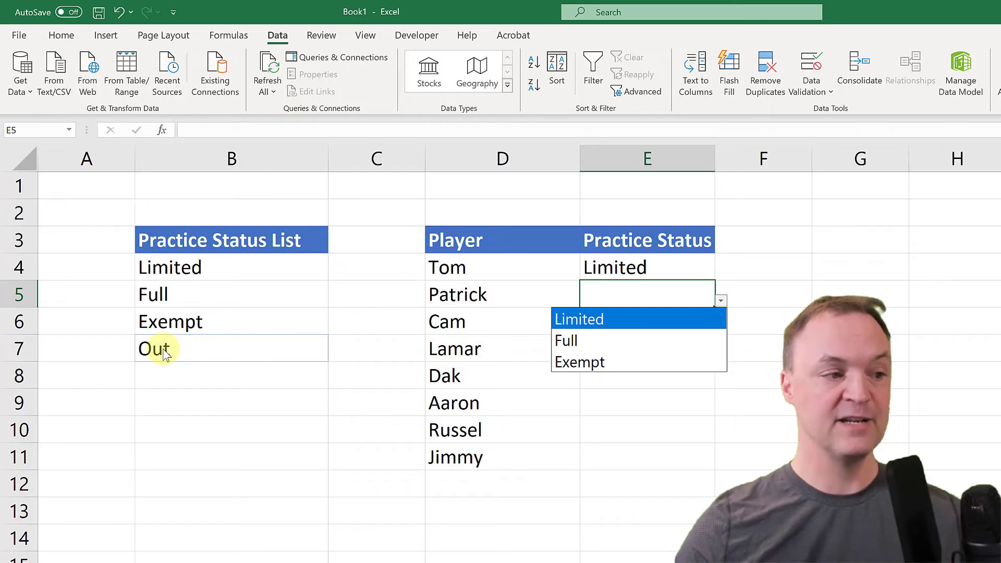
right_click(19, 321)
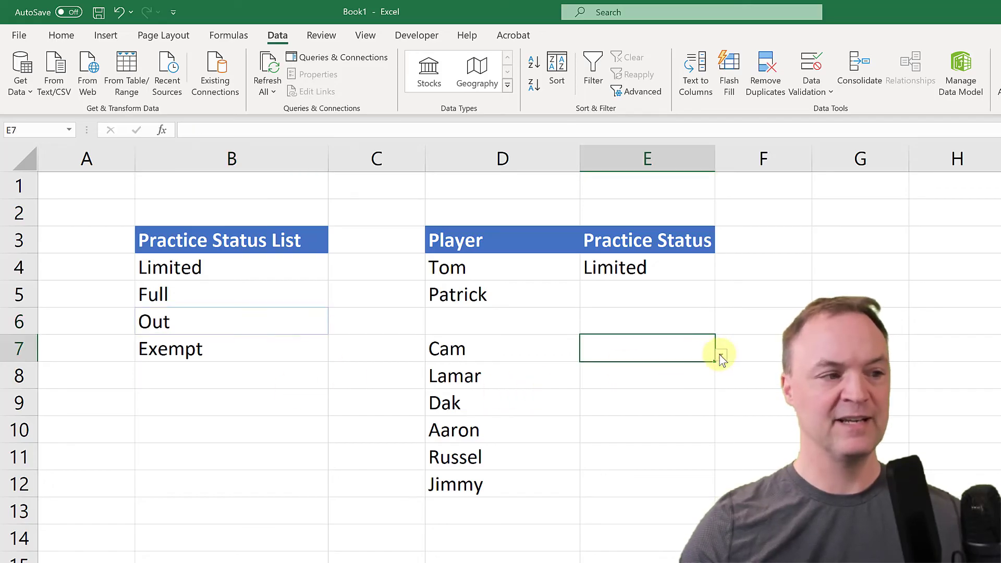
left_click(720, 354)
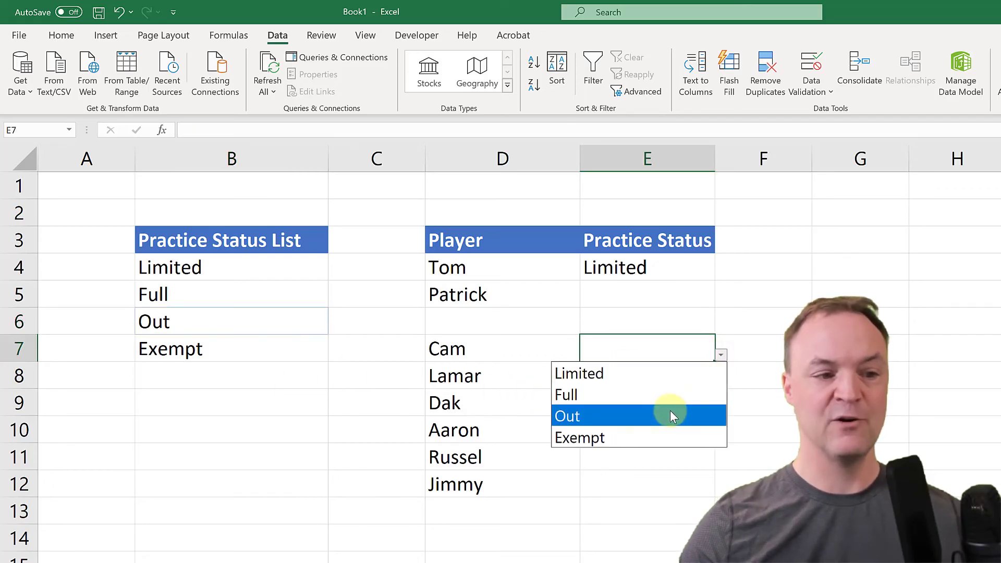
mouse_move(670, 416)
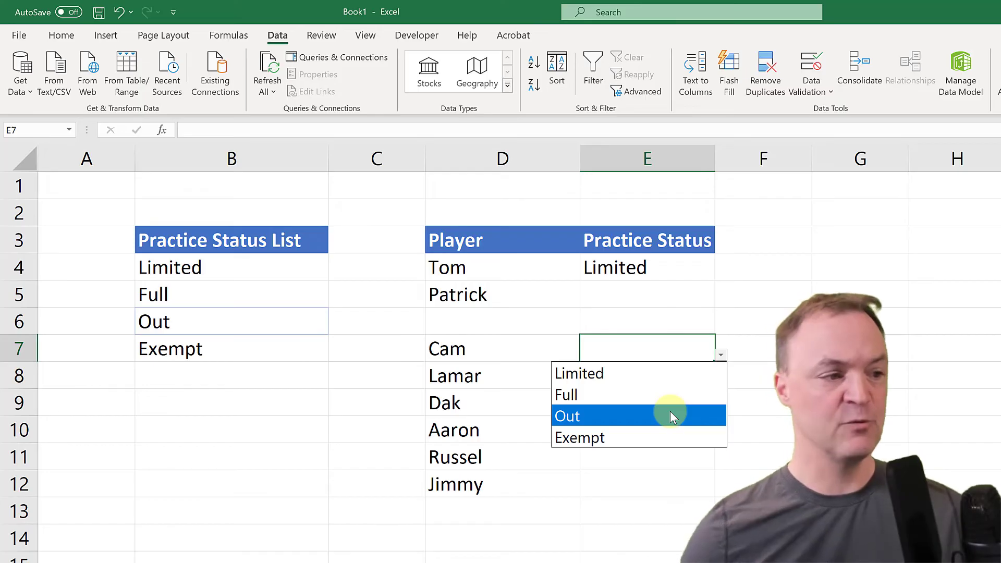
mouse_move(497, 337)
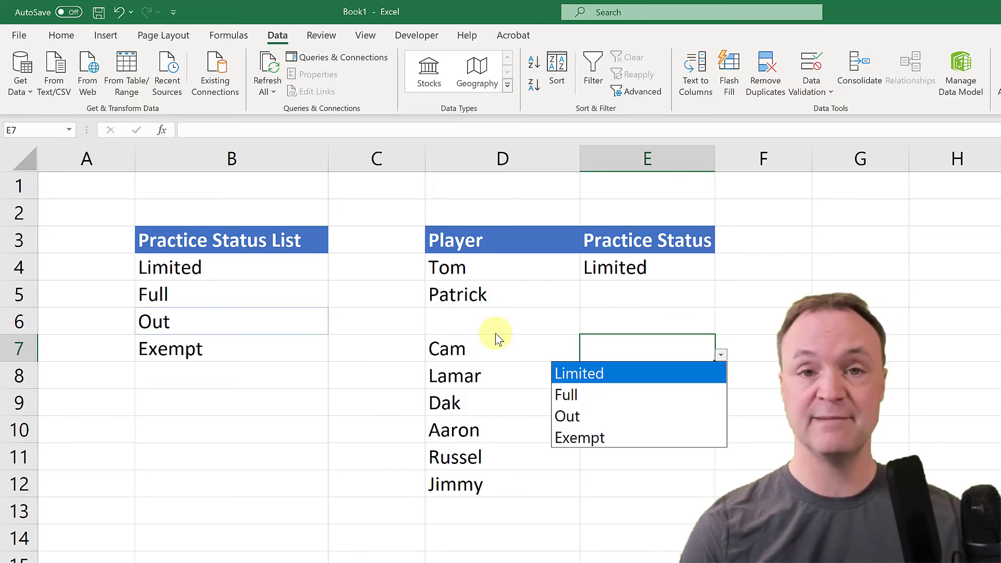
mouse_move(268, 420)
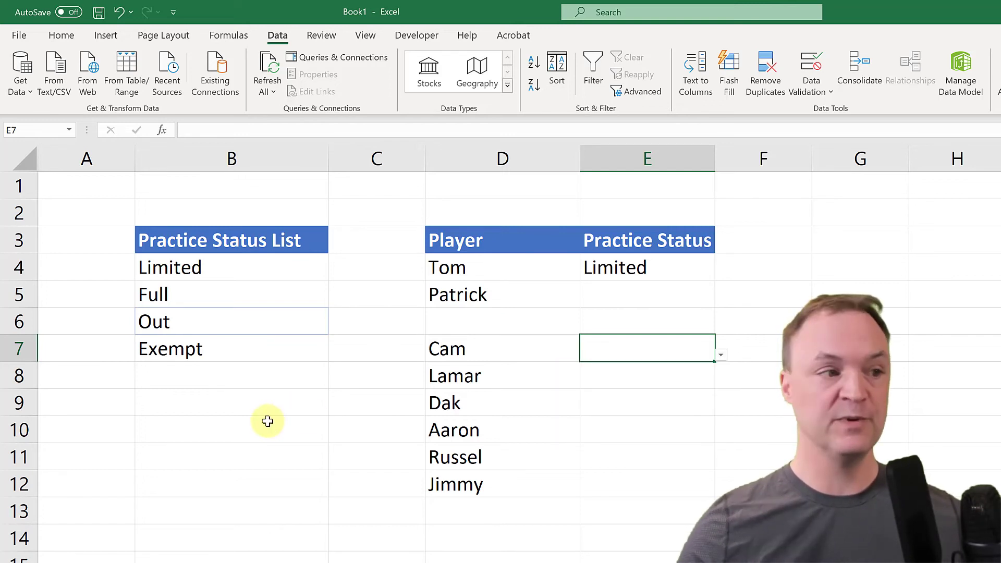
mouse_move(224, 130)
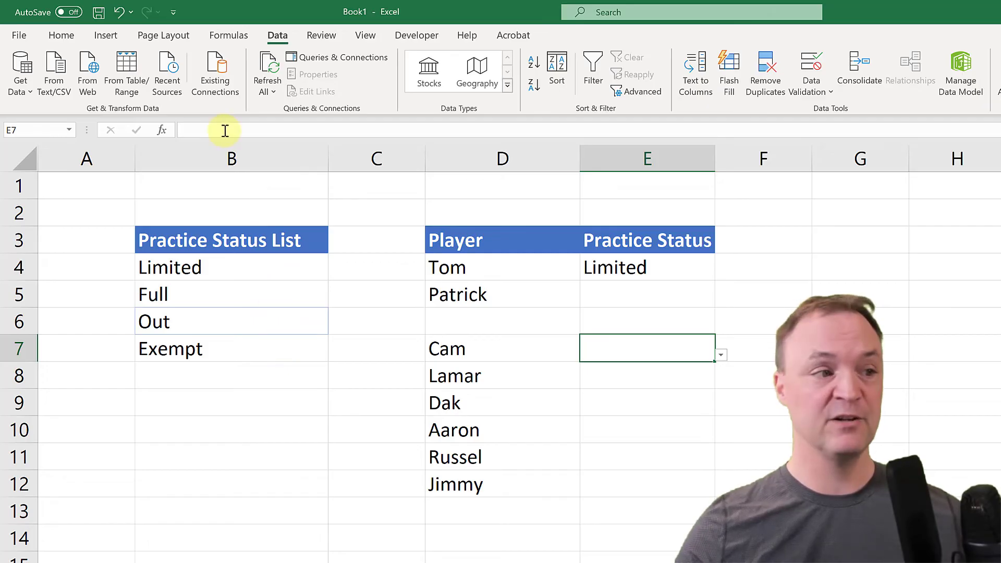
Hide column B with the status list and select Patrick's status cell
right_click(231, 159)
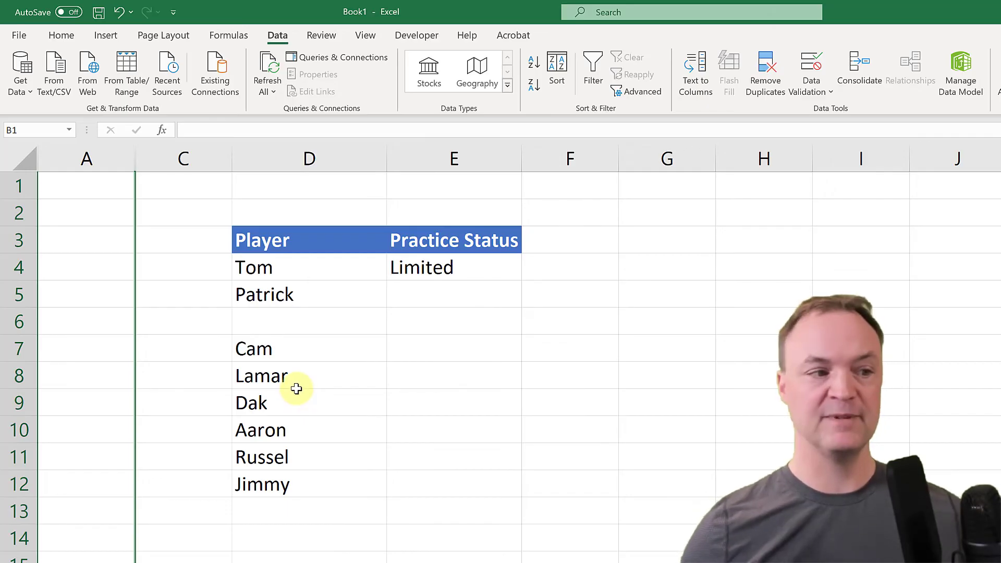
mouse_move(500, 298)
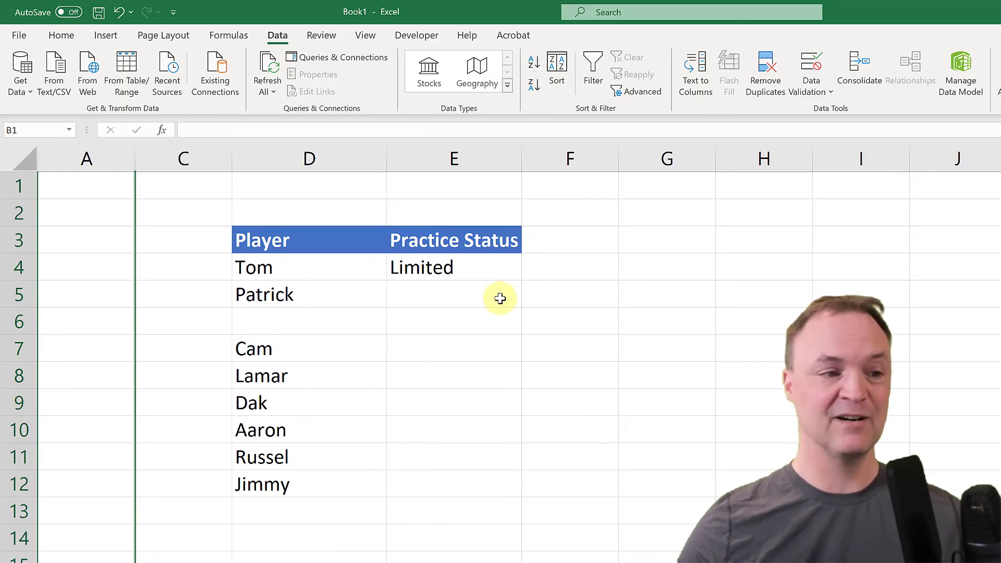
left_click(453, 294)
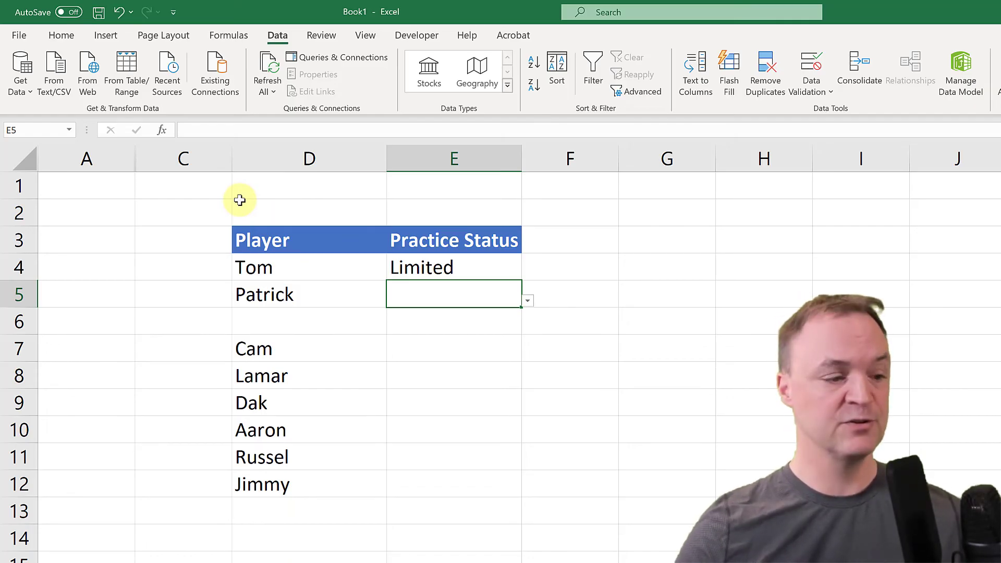
mouse_move(278, 484)
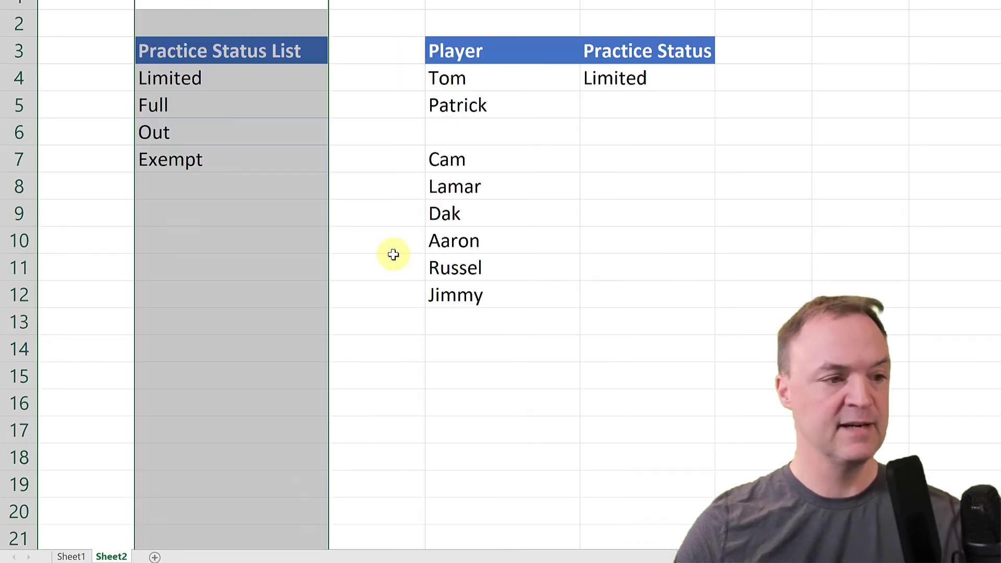
Move the status list to new Sheet4 and go back to Sheet2
left_click(375, 213)
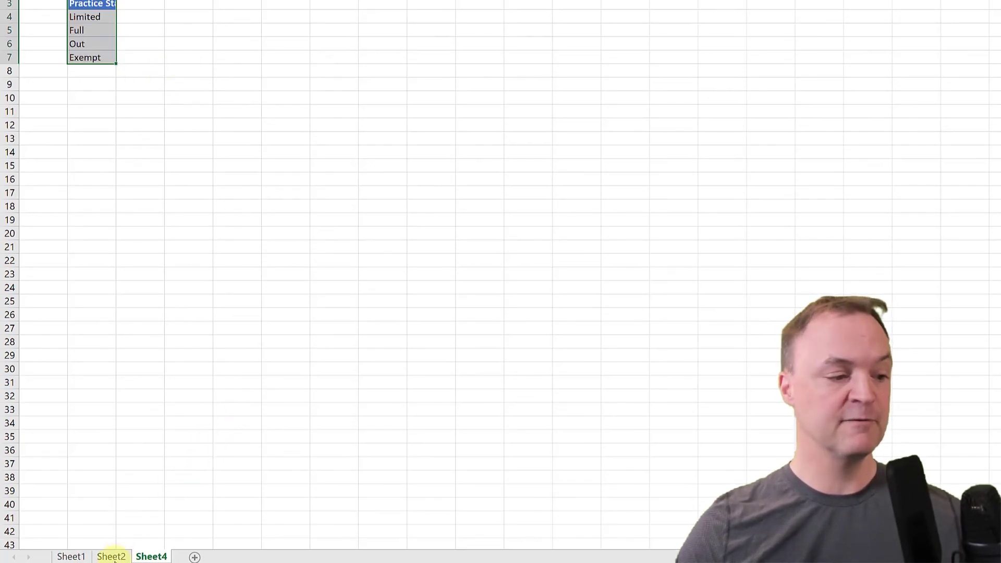
left_click(111, 556)
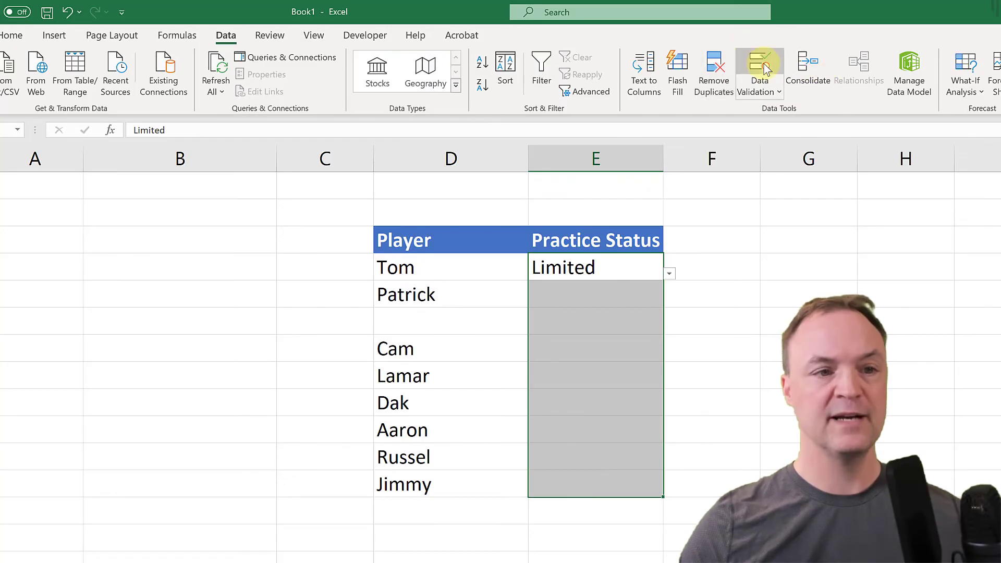
left_click(759, 64)
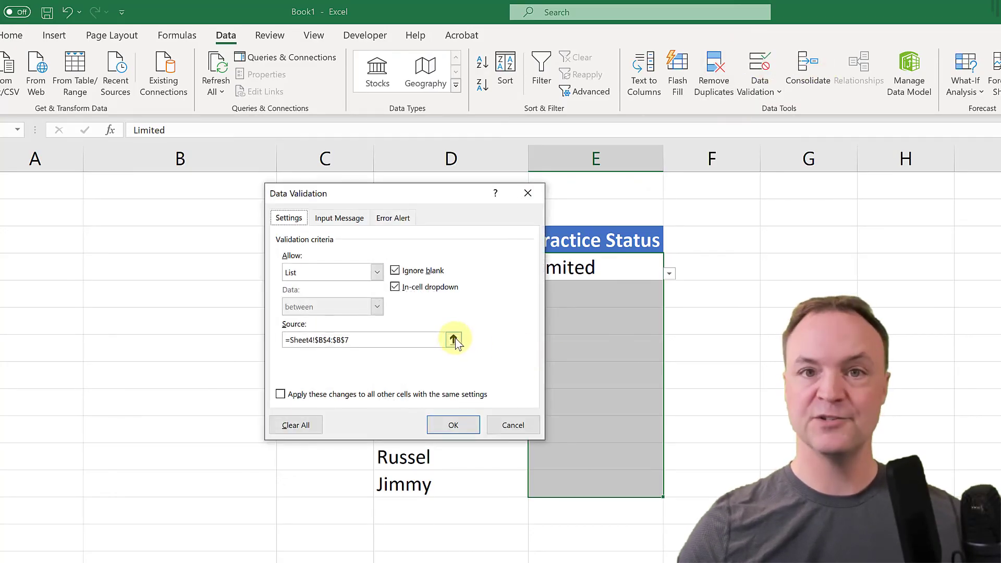
left_click(454, 335)
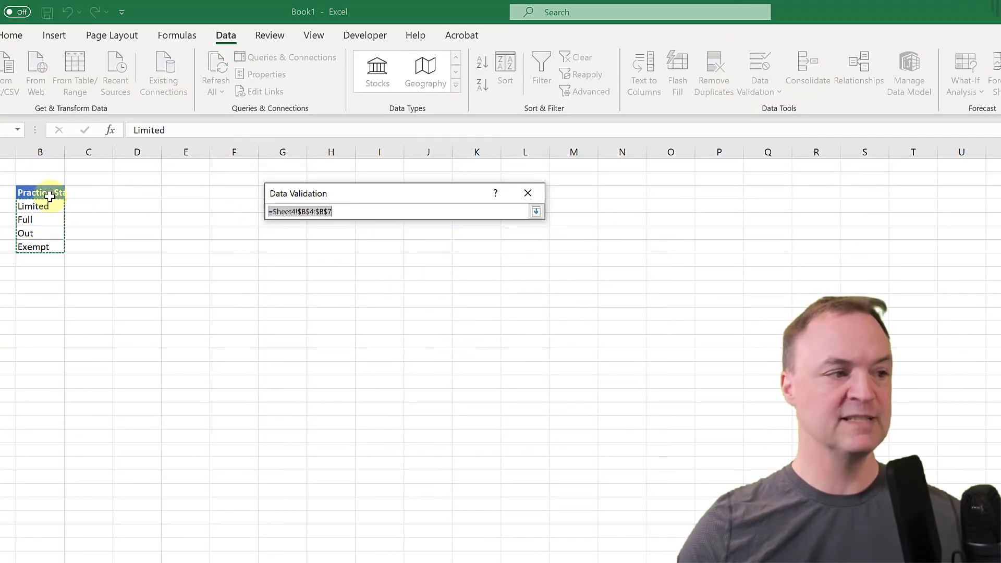
mouse_move(37, 248)
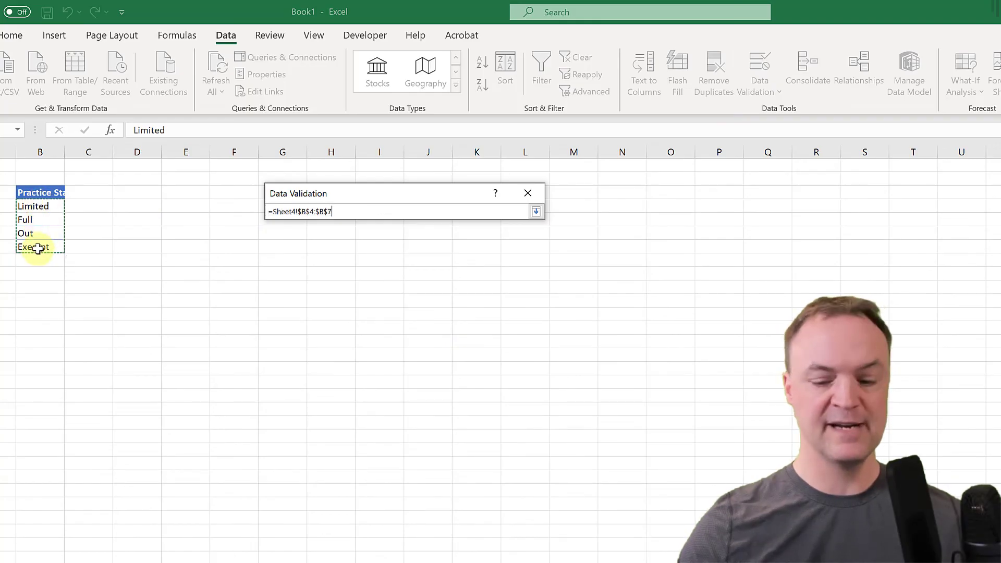
left_click(536, 211)
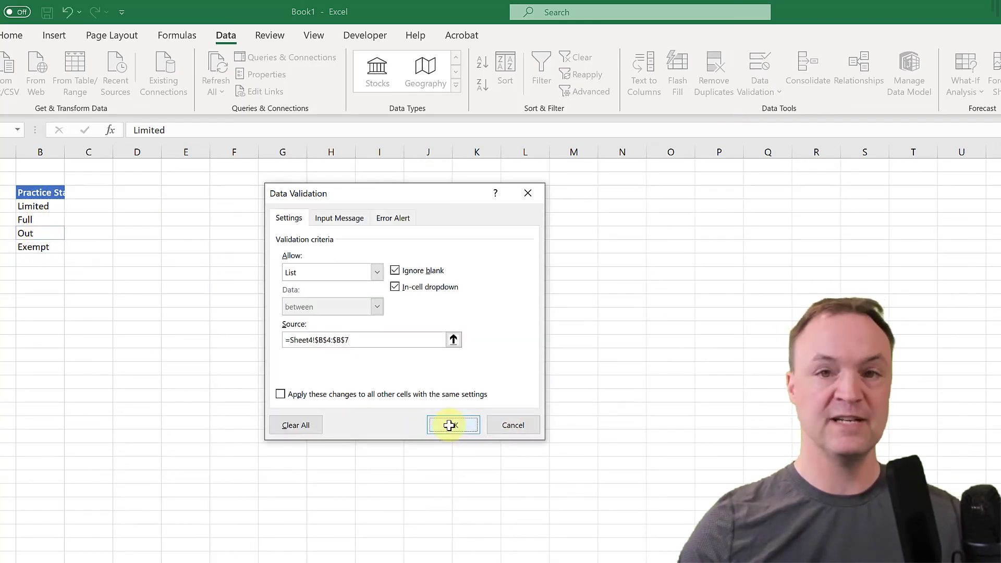
left_click(452, 425)
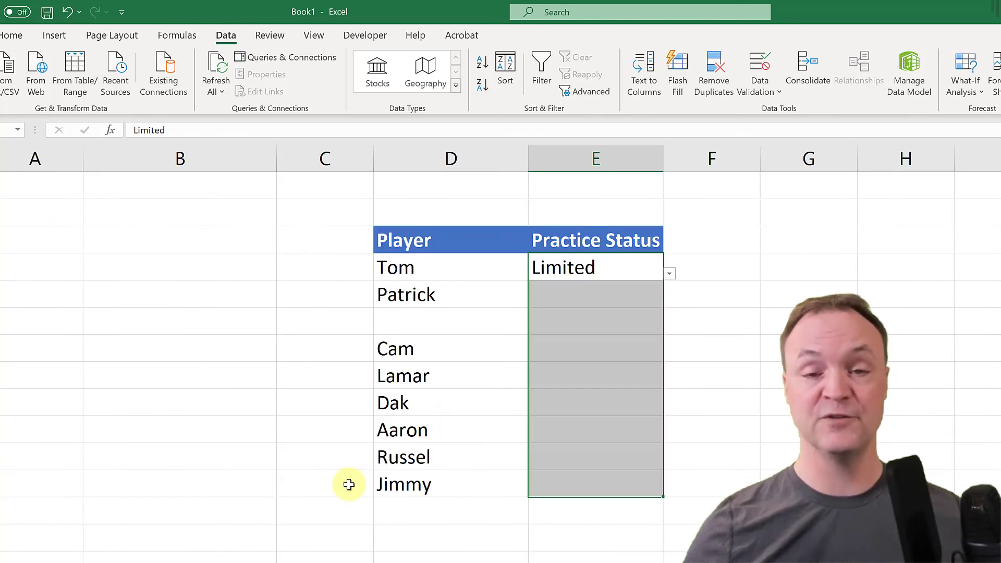